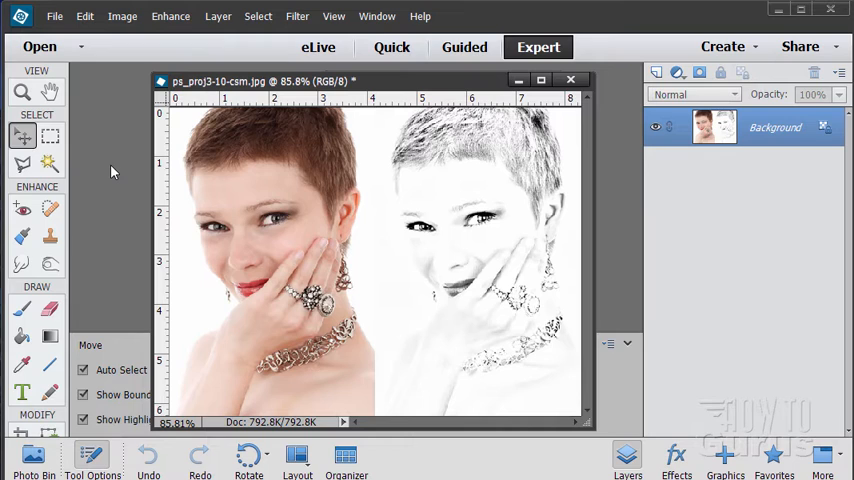
mouse_move(273, 308)
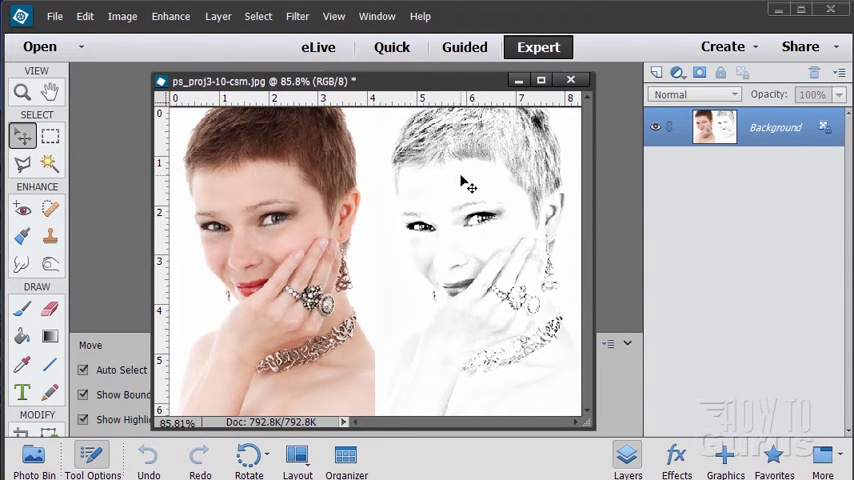
mouse_move(400, 275)
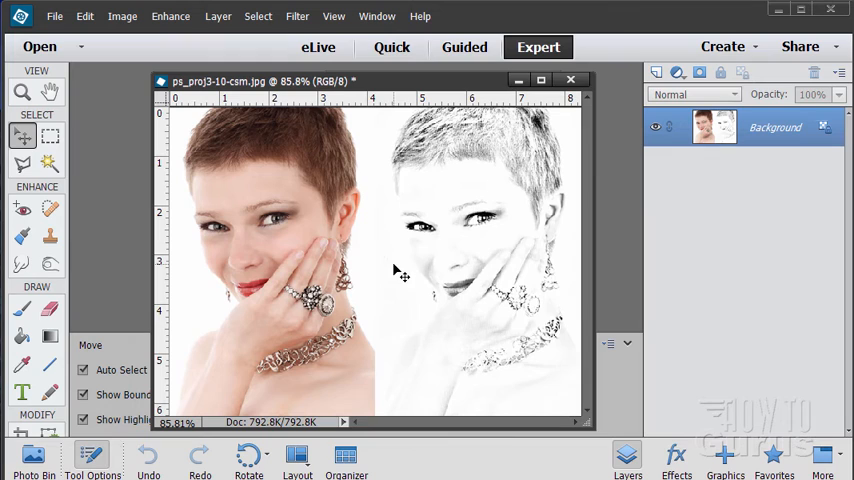
mouse_move(510, 283)
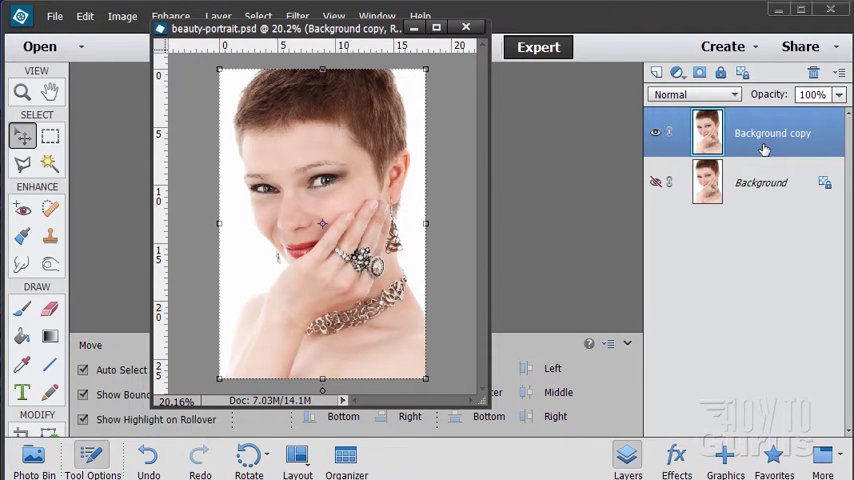
mouse_move(765, 145)
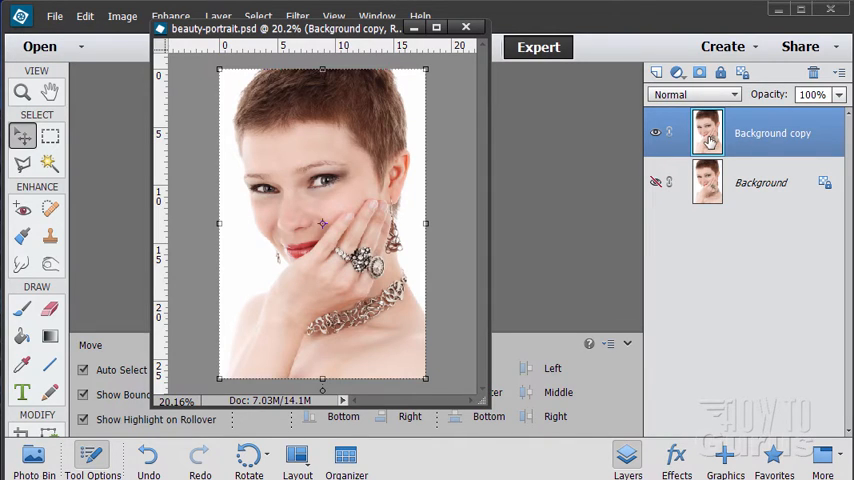
mouse_move(707, 130)
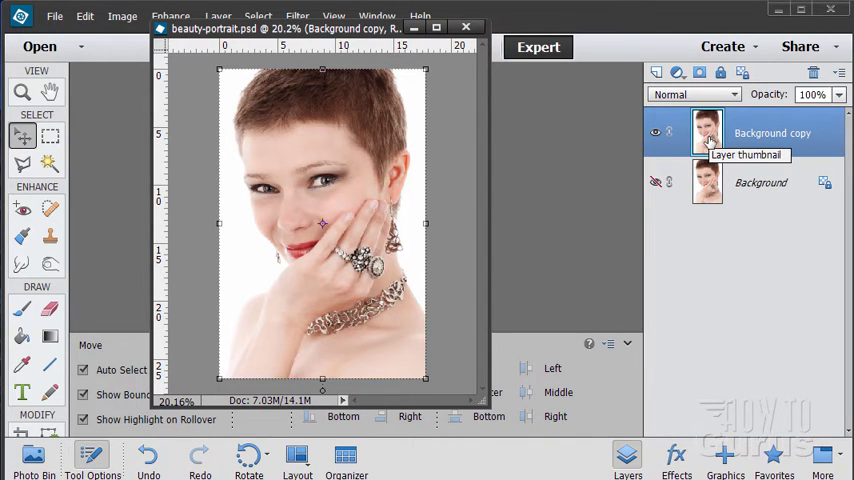
mouse_move(530, 130)
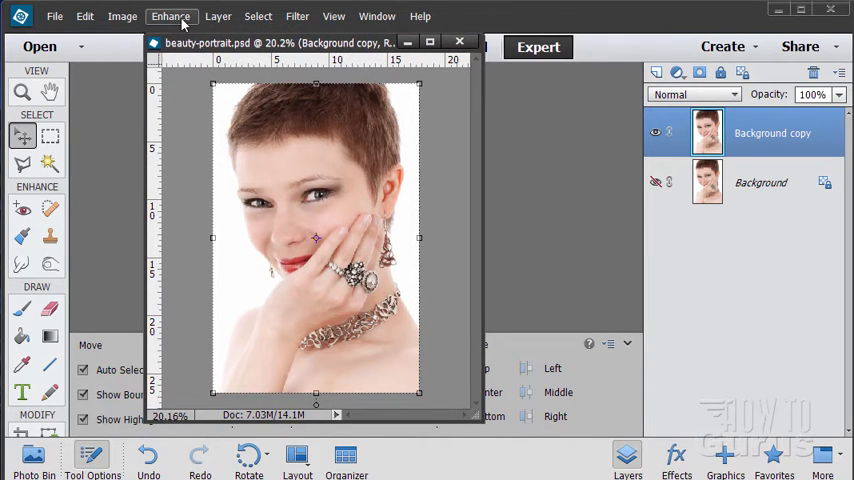
Convert the Background copy to black and white after previewing the Newspaper and Scenic Landscape styles
click(170, 16)
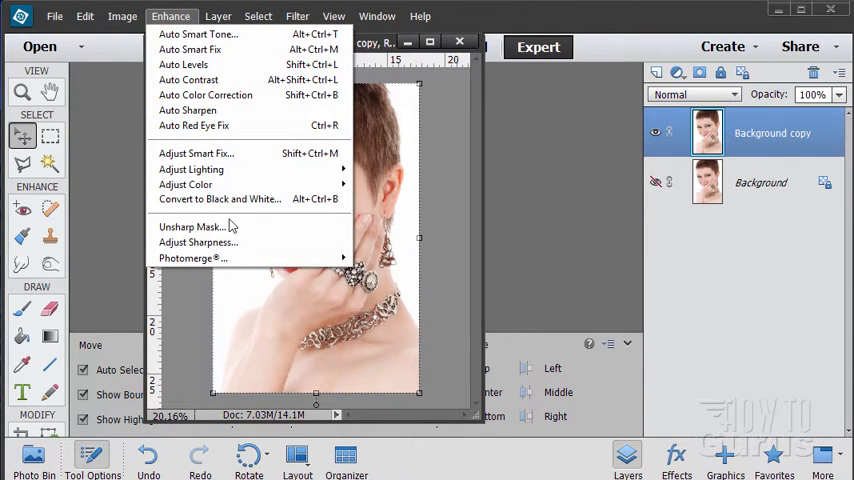
click(219, 198)
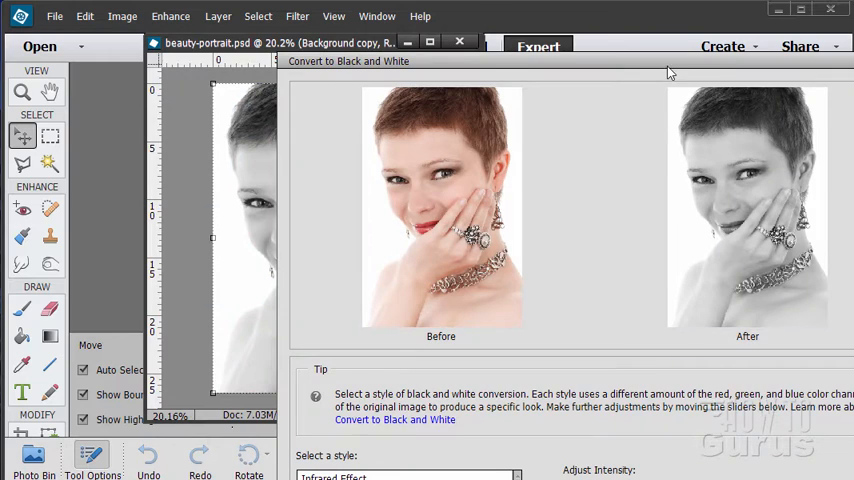
click(141, 459)
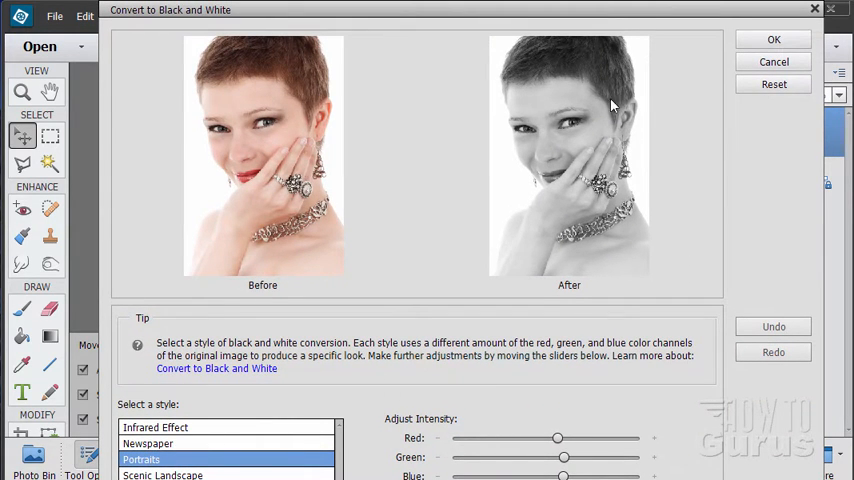
click(148, 443)
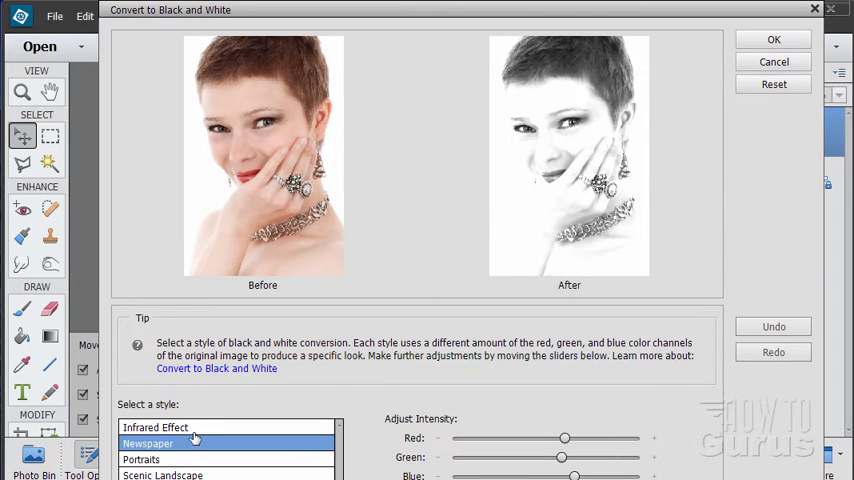
click(162, 474)
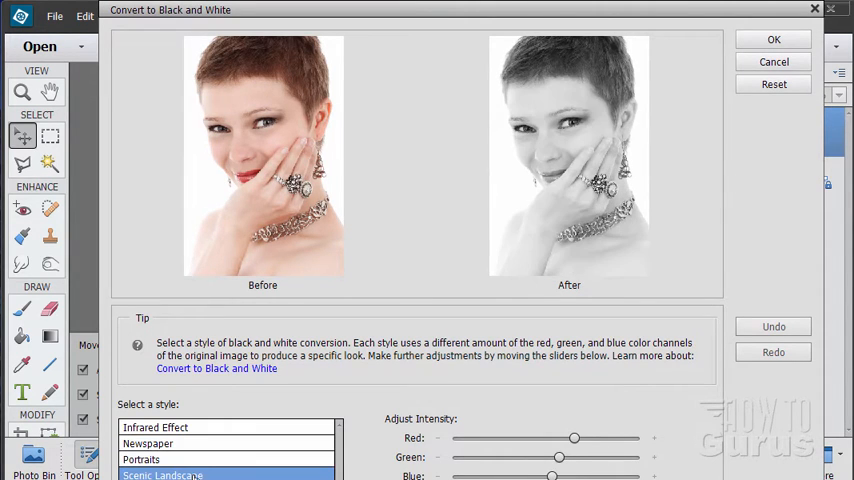
click(141, 459)
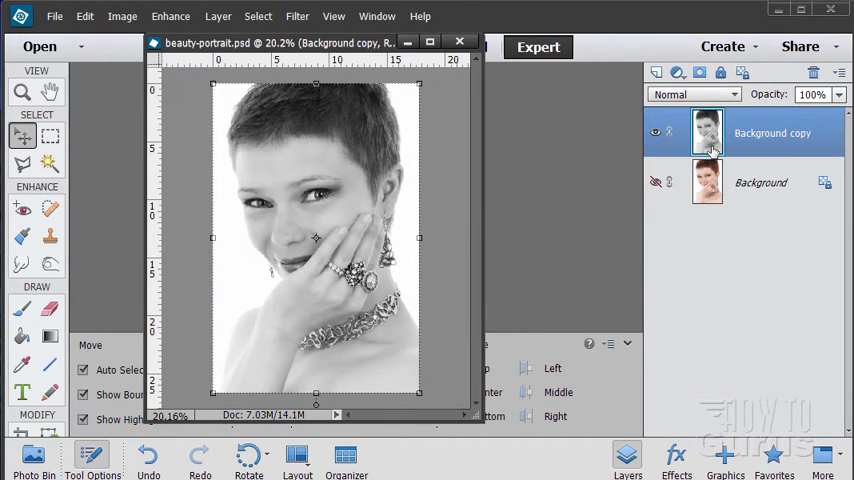
mouse_move(765, 135)
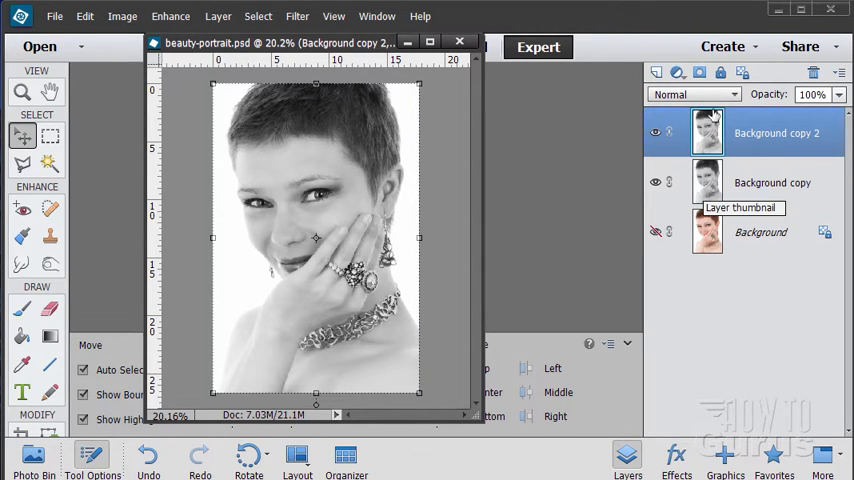
mouse_move(707, 180)
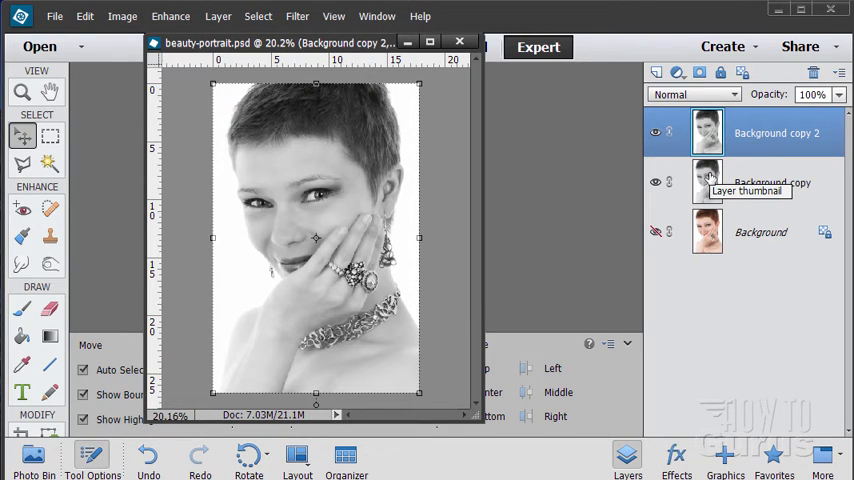
mouse_move(710, 178)
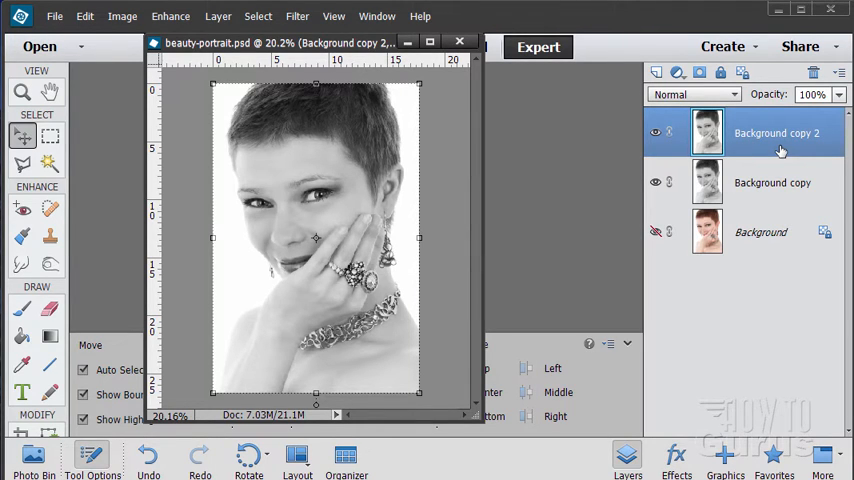
mouse_move(775, 142)
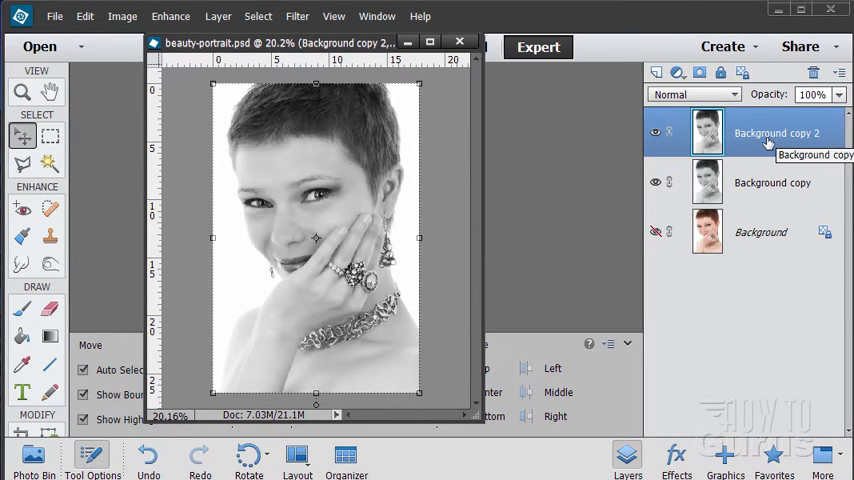
Set the top black-and-white copy's blend mode to Color Dodge
click(693, 94)
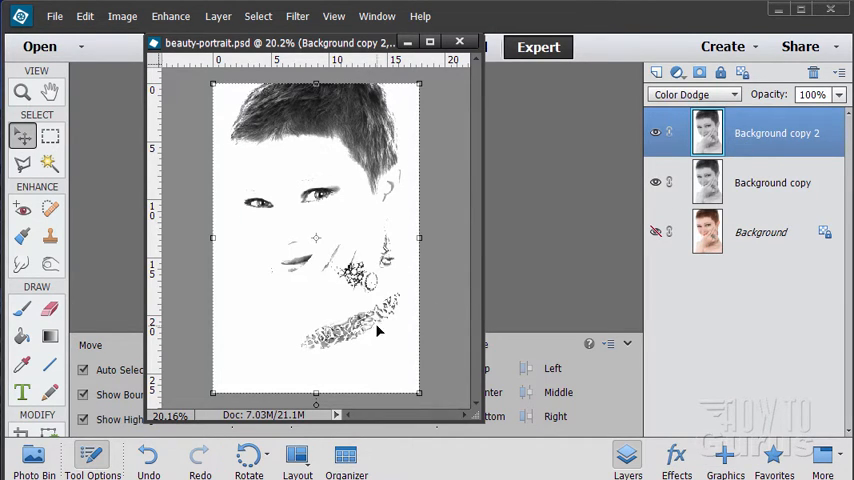
mouse_move(383, 135)
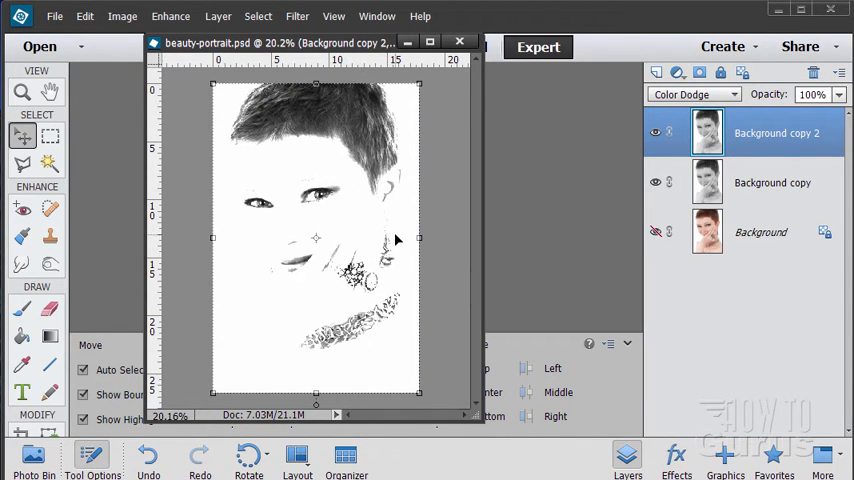
mouse_move(708, 132)
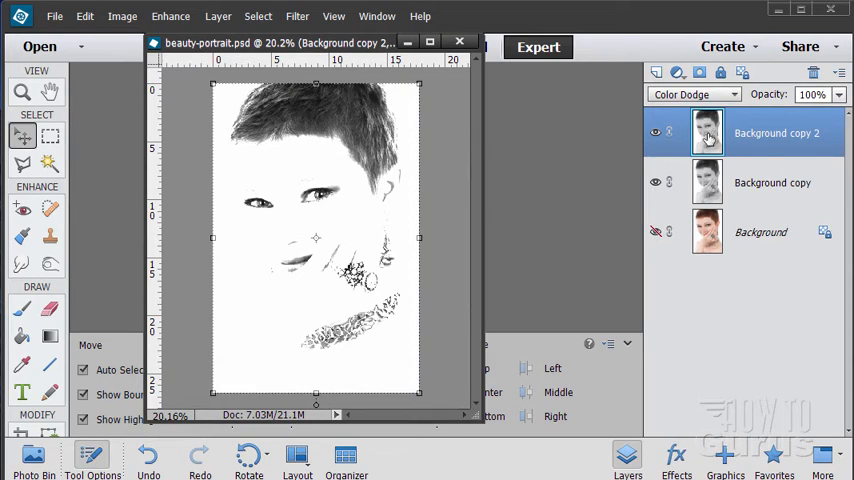
mouse_move(762, 142)
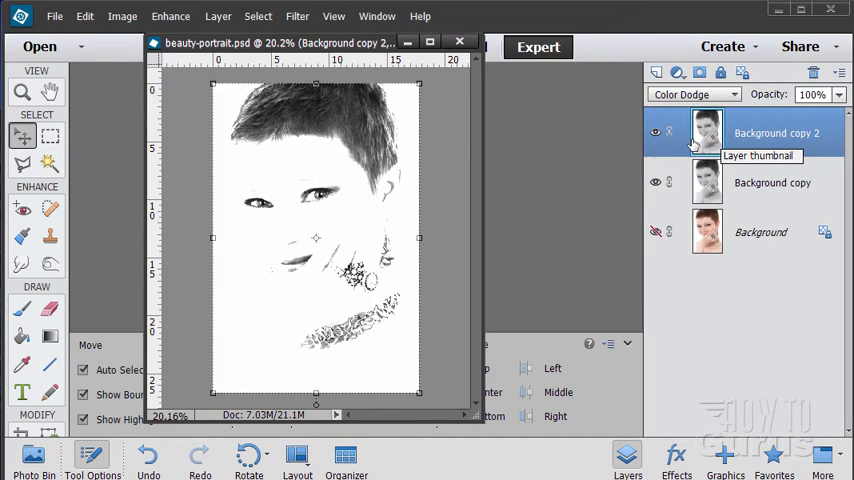
Invert the top Color Dodge copy layer from the Filter menu
click(296, 16)
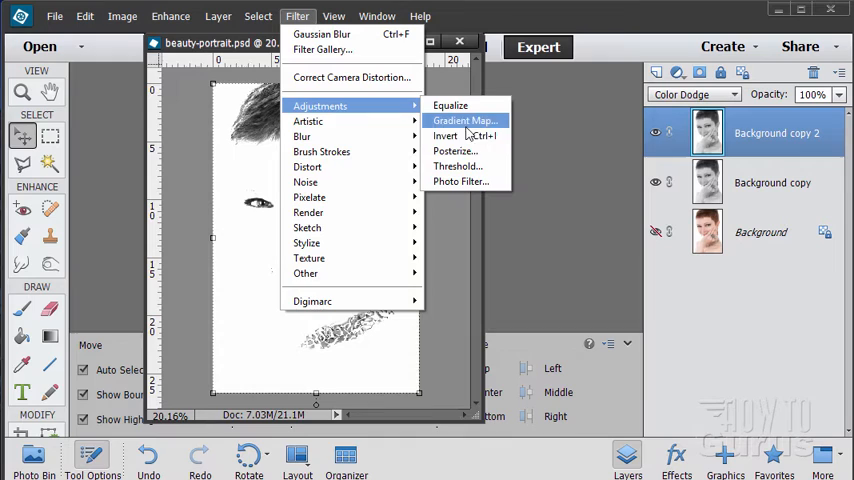
click(446, 135)
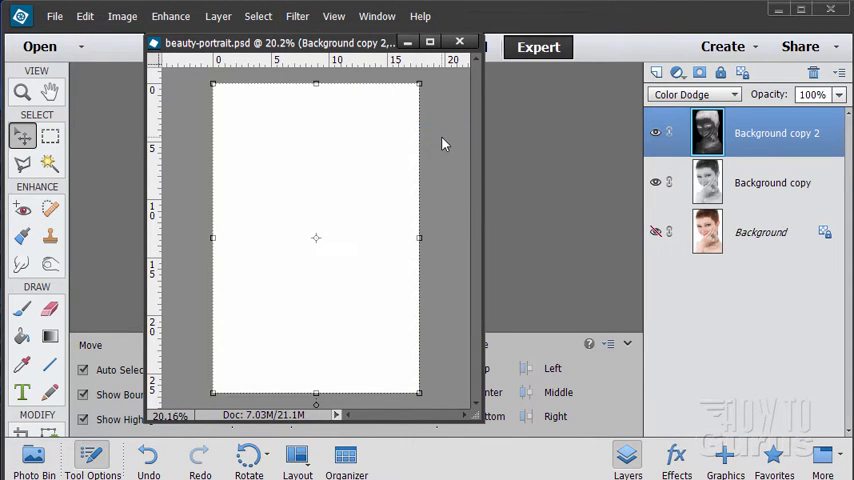
mouse_move(706, 131)
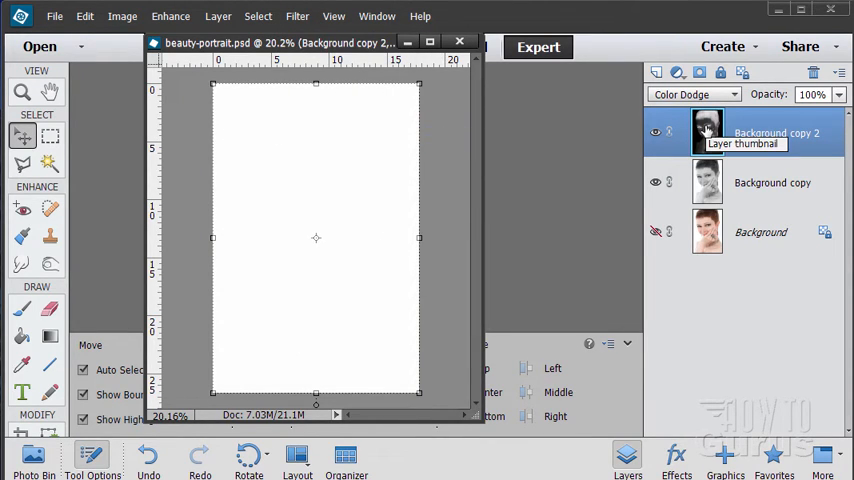
mouse_move(705, 182)
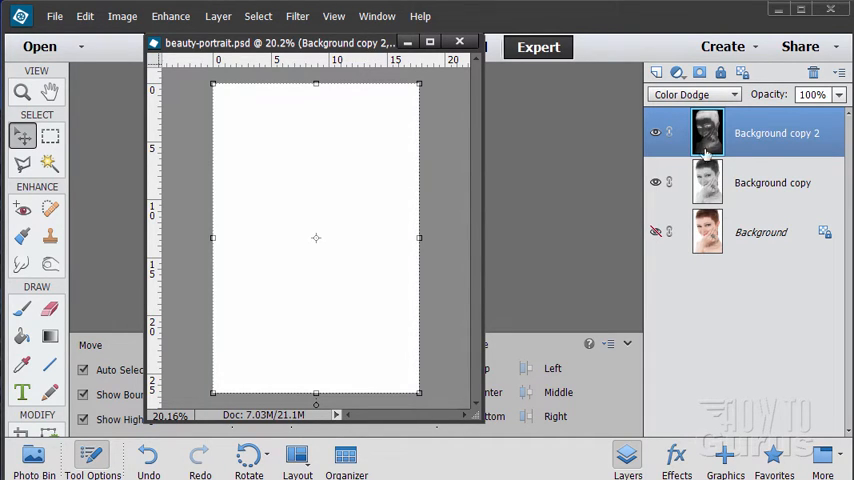
mouse_move(730, 180)
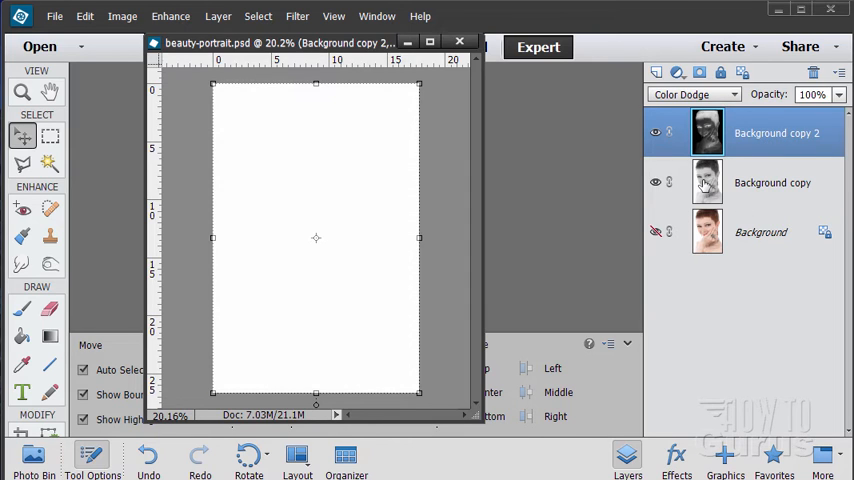
mouse_move(707, 178)
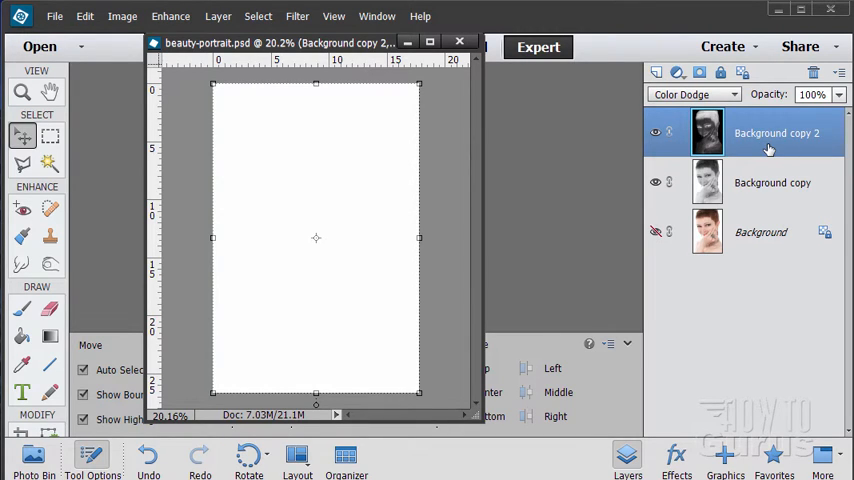
Open Gaussian Blur and sweep the radius widely to compare sketch line strength
click(297, 16)
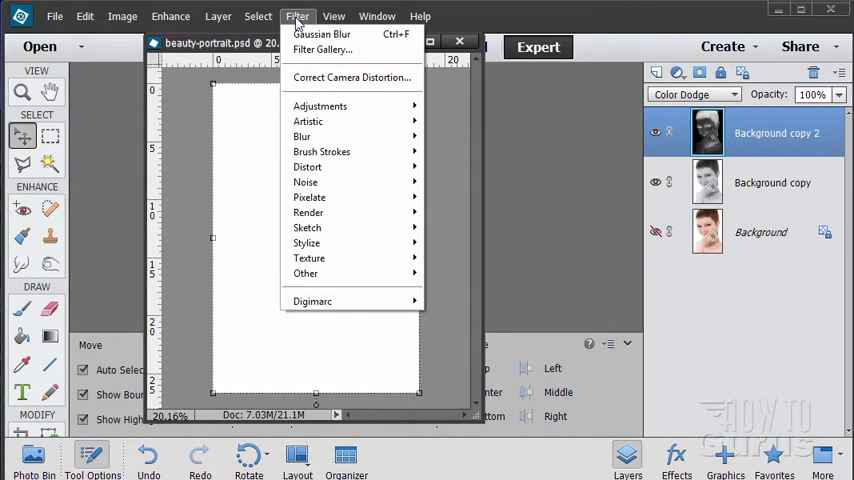
mouse_move(302, 136)
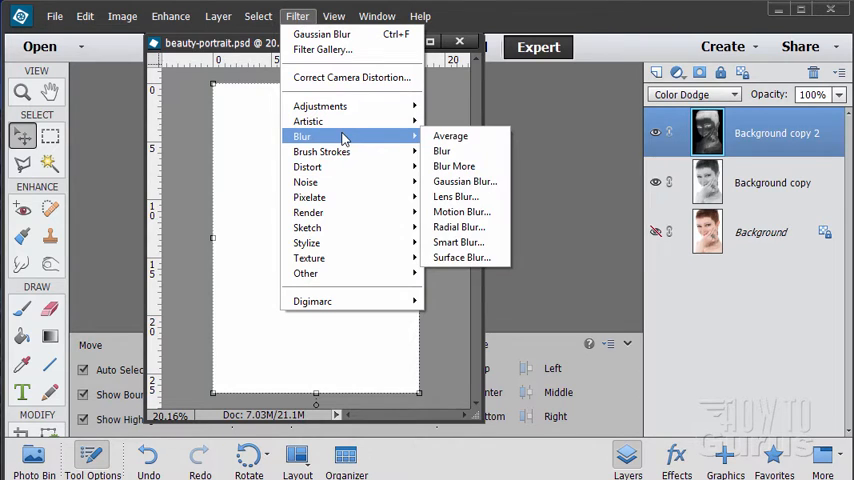
mouse_move(464, 181)
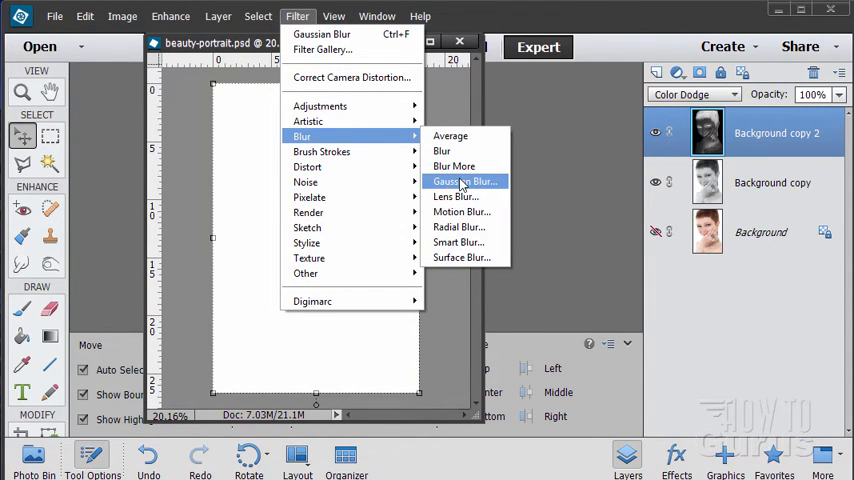
click(464, 181)
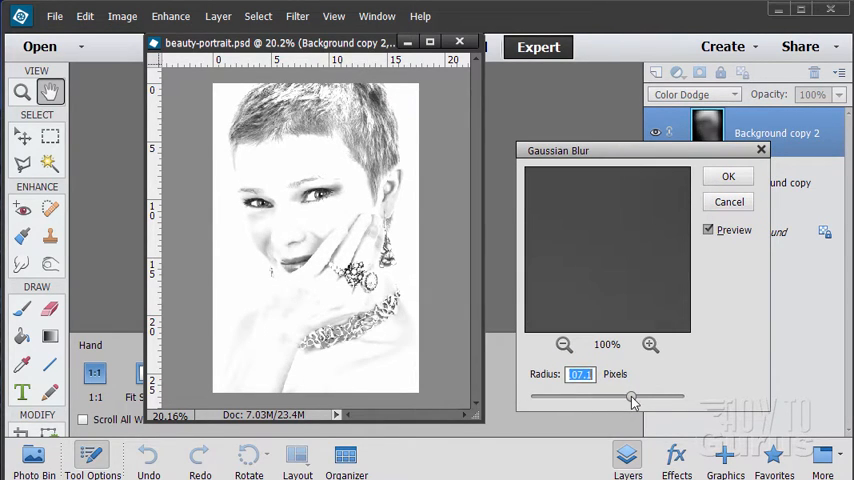
drag(630, 398, 658, 398)
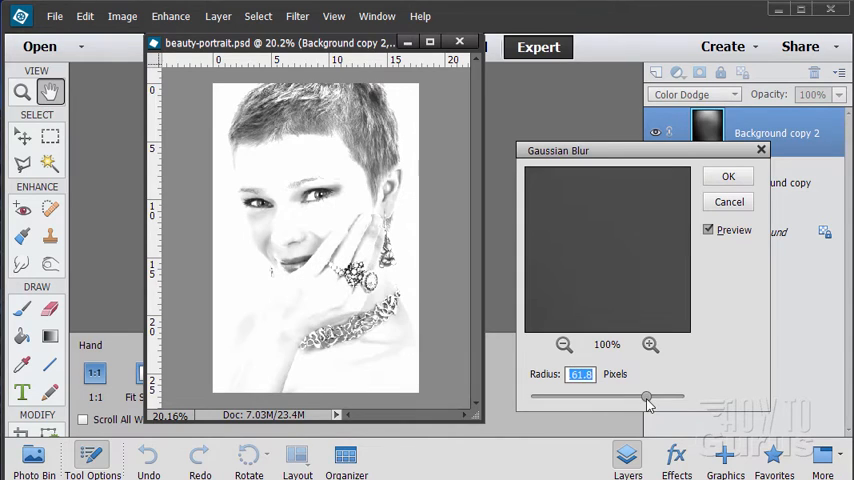
drag(645, 398, 622, 398)
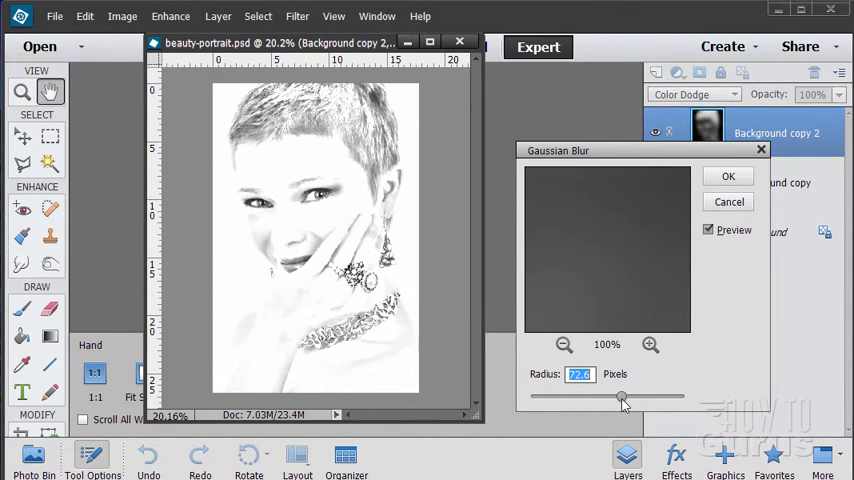
drag(622, 398, 648, 398)
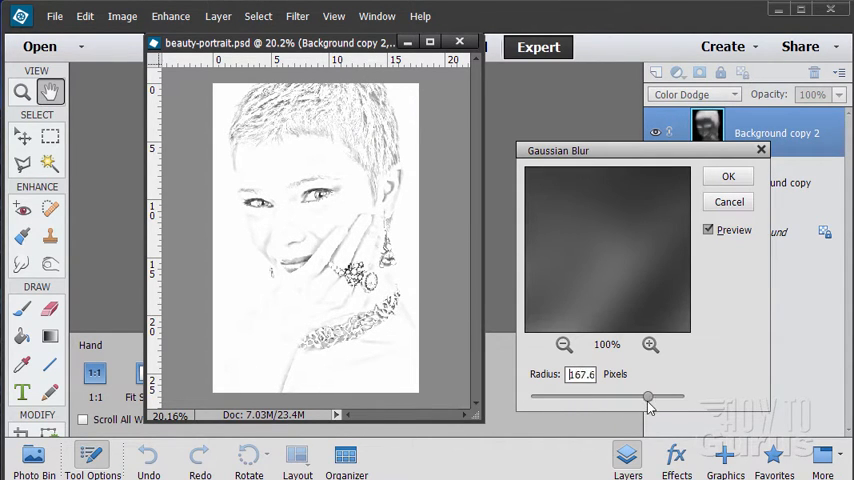
drag(649, 398, 621, 398)
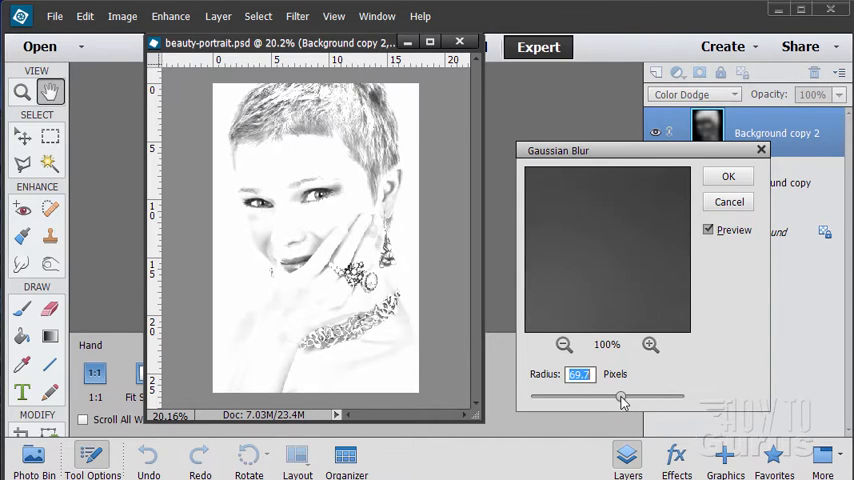
drag(620, 397, 597, 397)
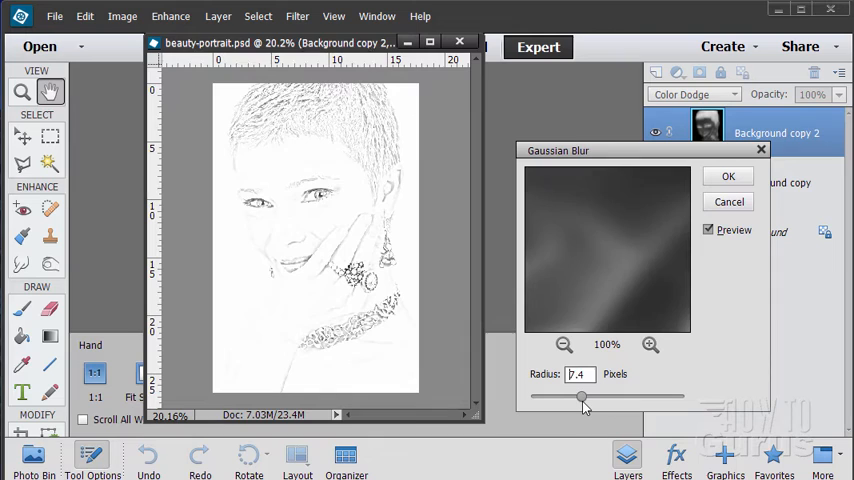
drag(582, 399, 568, 399)
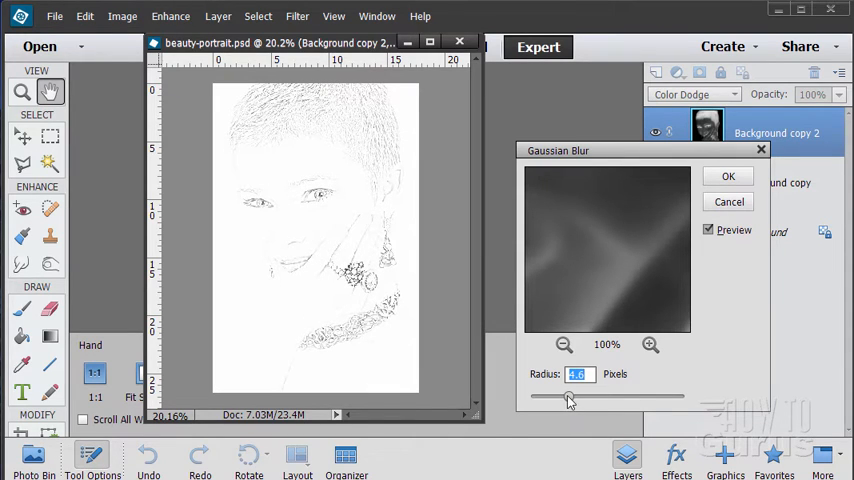
drag(565, 398, 578, 398)
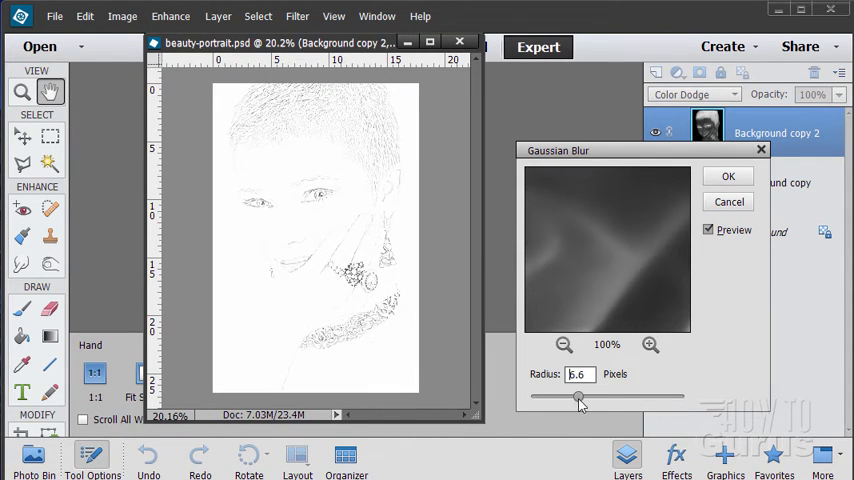
drag(578, 398, 598, 398)
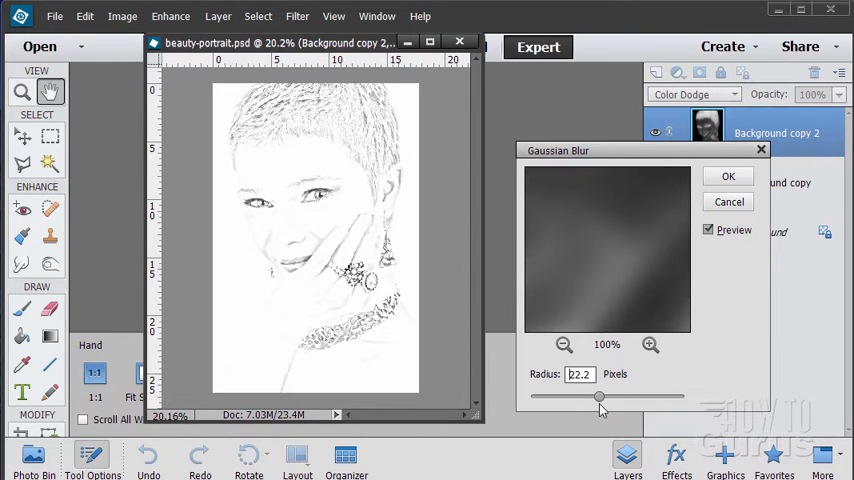
Fine-tune the Gaussian Blur radius, settling at about 15.3 pixels
drag(600, 399, 595, 399)
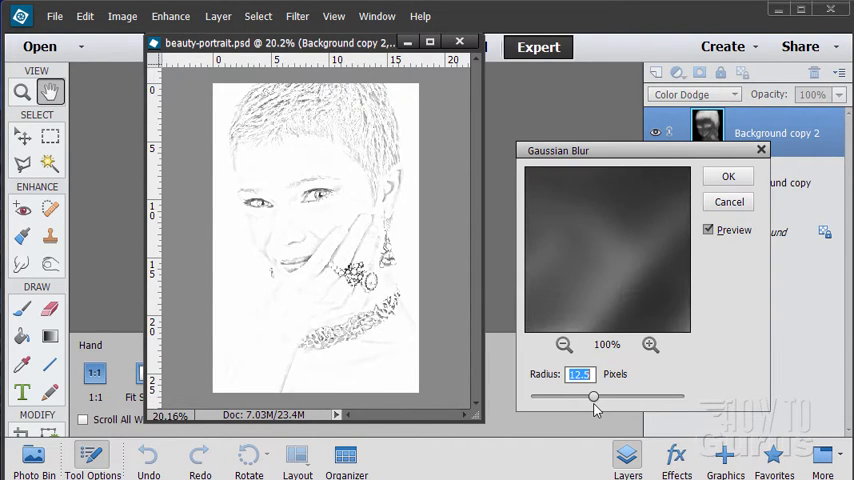
drag(595, 408, 595, 398)
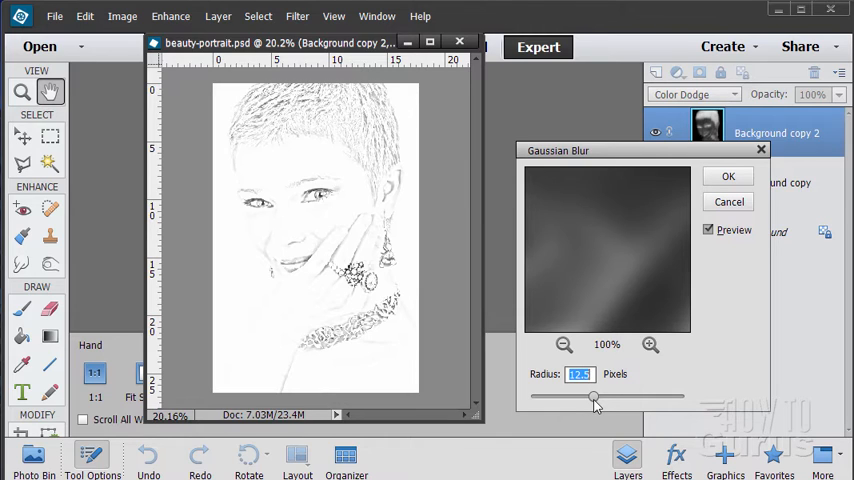
drag(590, 398, 597, 398)
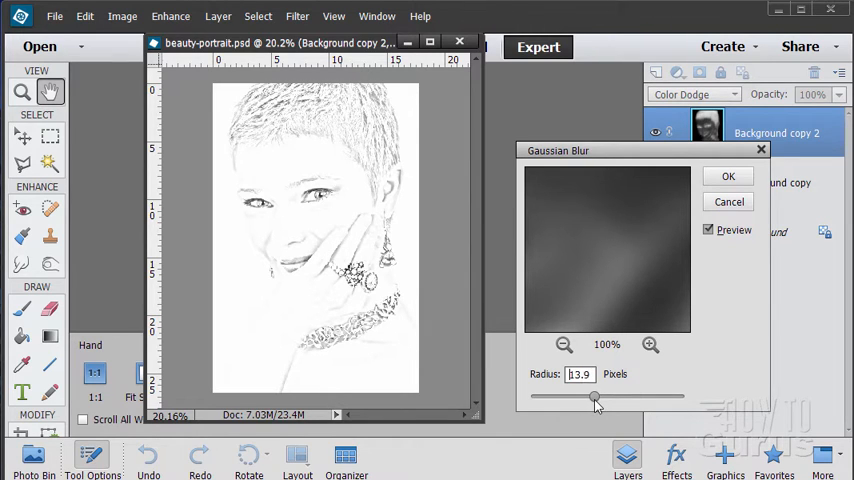
drag(593, 398, 603, 398)
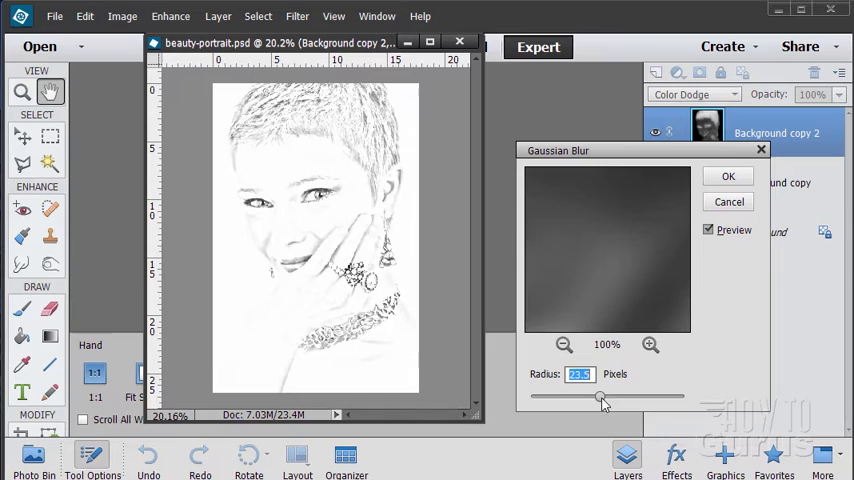
drag(600, 398, 585, 398)
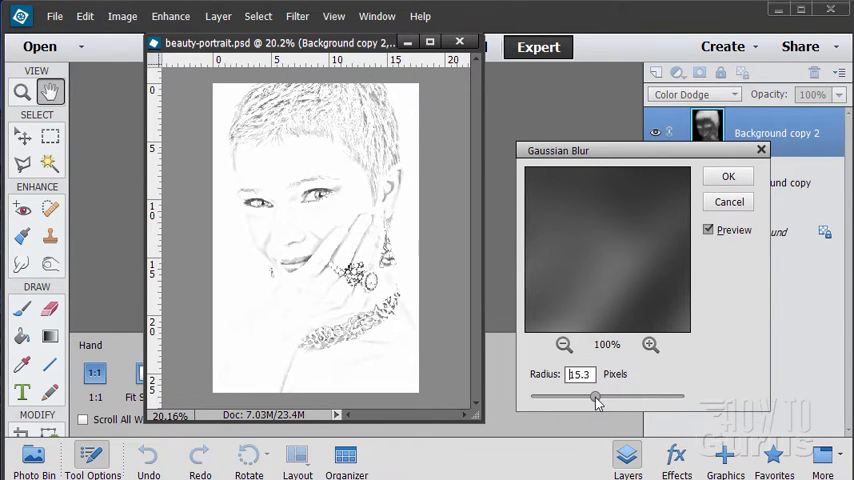
drag(585, 398, 598, 398)
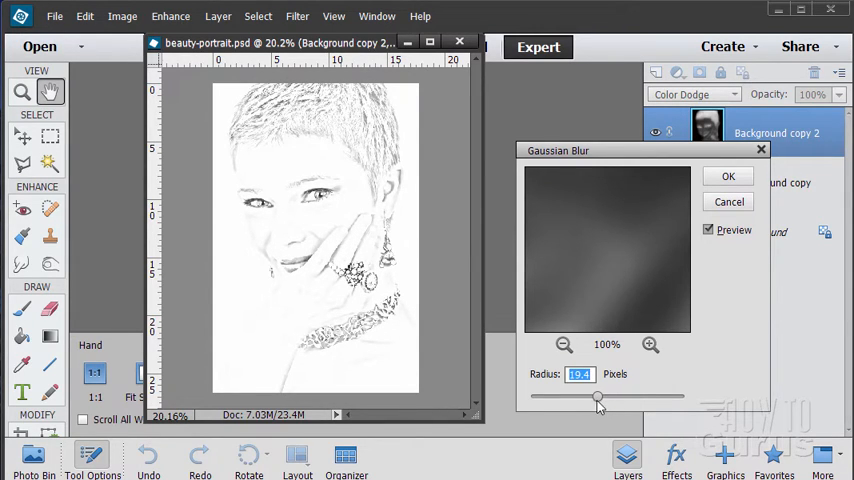
drag(598, 397, 595, 397)
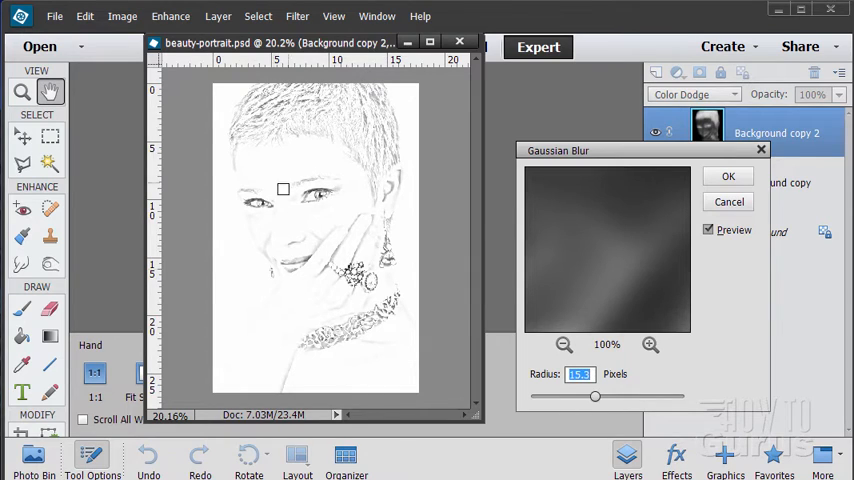
drag(595, 397, 610, 397)
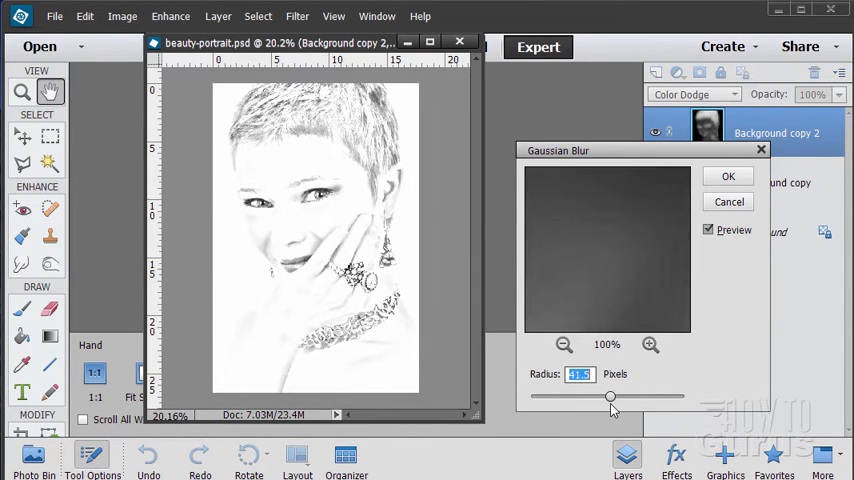
drag(610, 398, 618, 398)
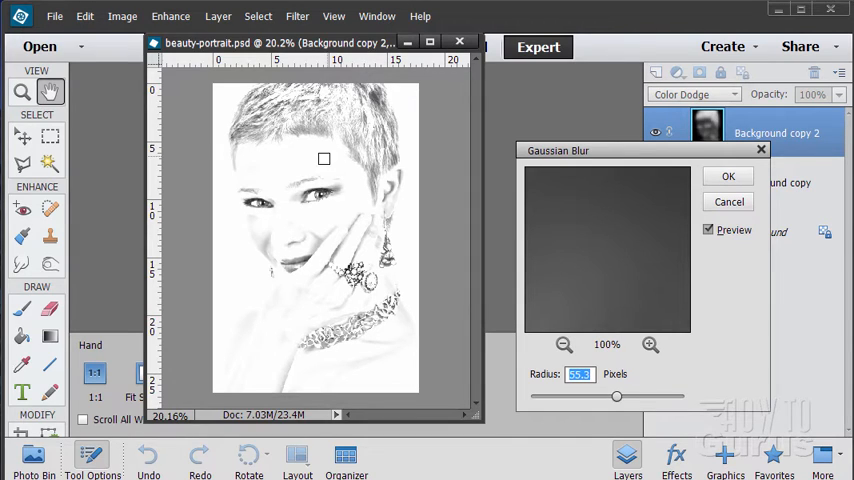
drag(617, 397, 603, 397)
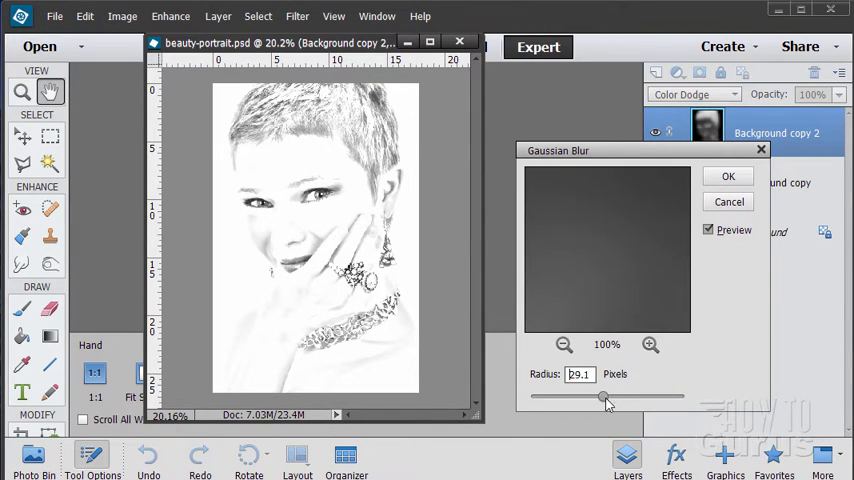
drag(603, 398, 595, 398)
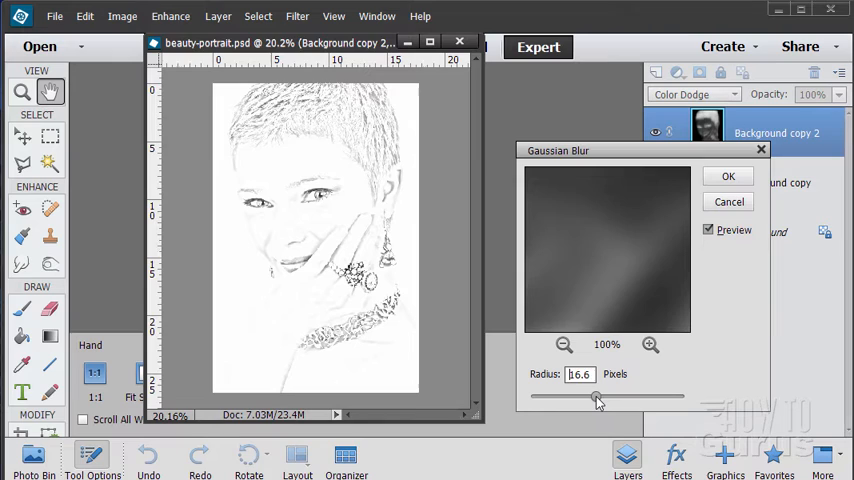
triple_click(580, 374)
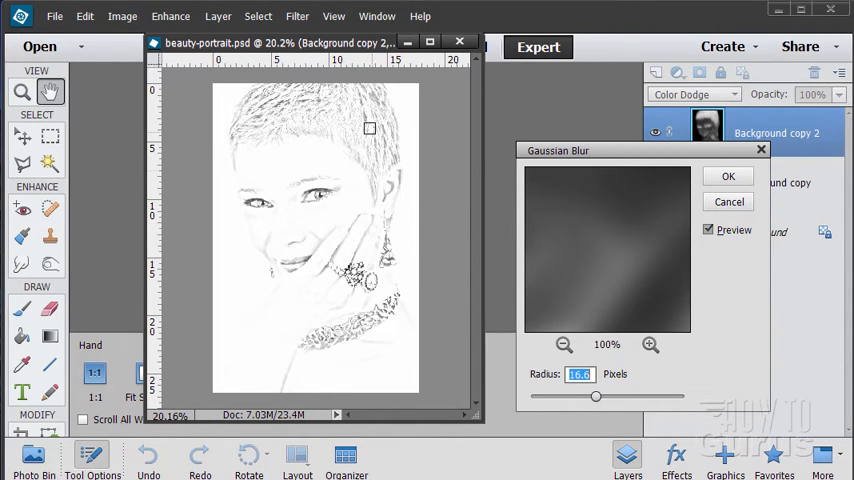
drag(596, 397, 590, 397)
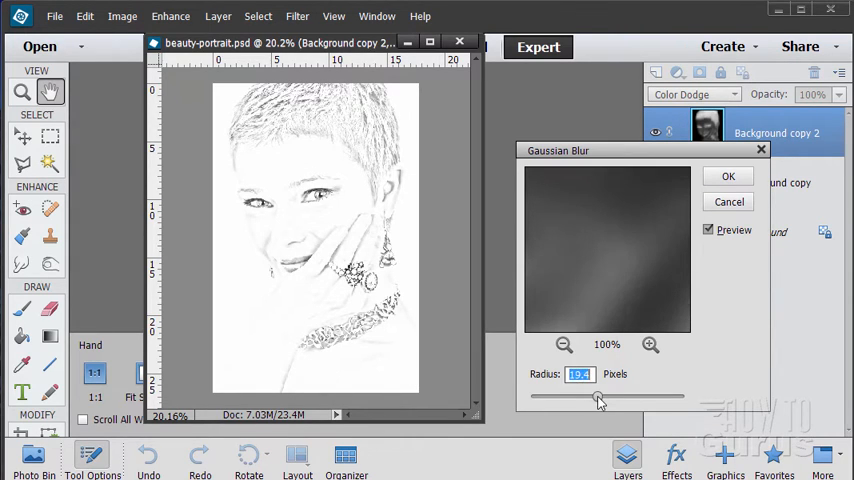
drag(600, 398, 590, 398)
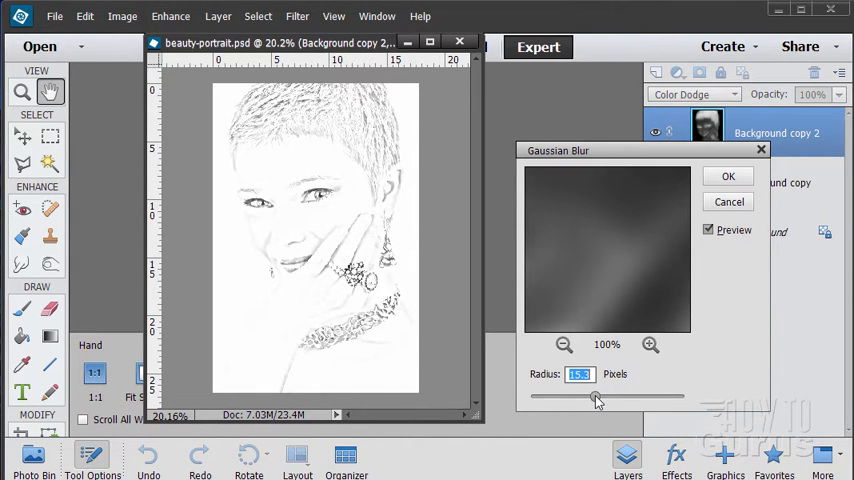
drag(590, 398, 598, 398)
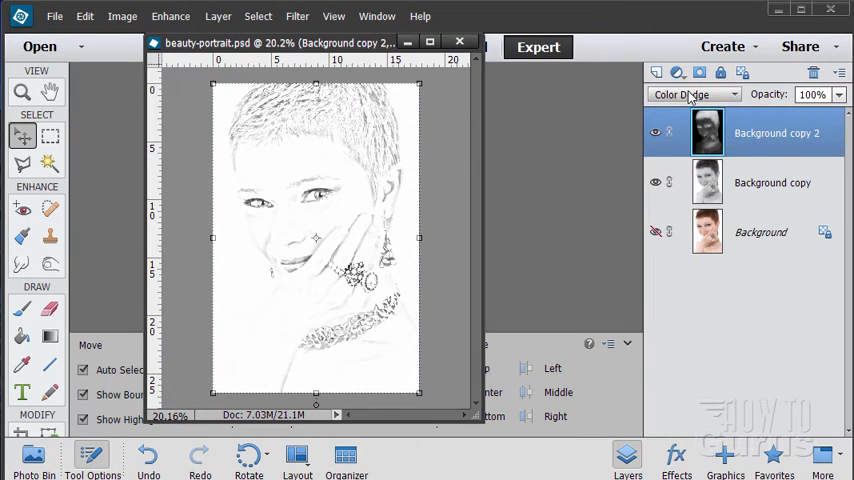
mouse_move(759, 156)
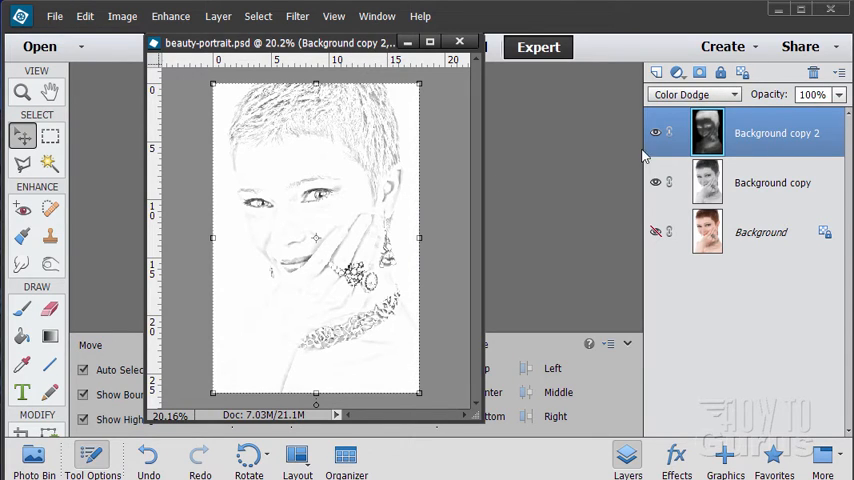
mouse_move(333, 154)
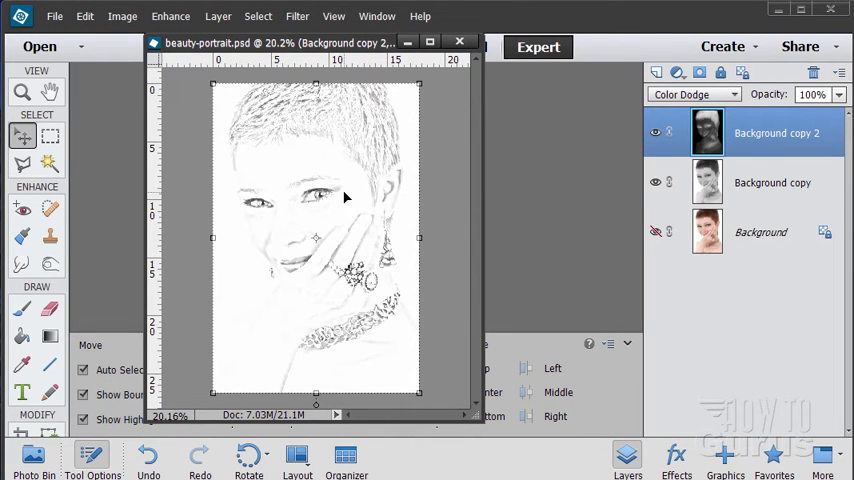
Create a Levels adjustment layer, accepting the default name Levels 1
click(218, 16)
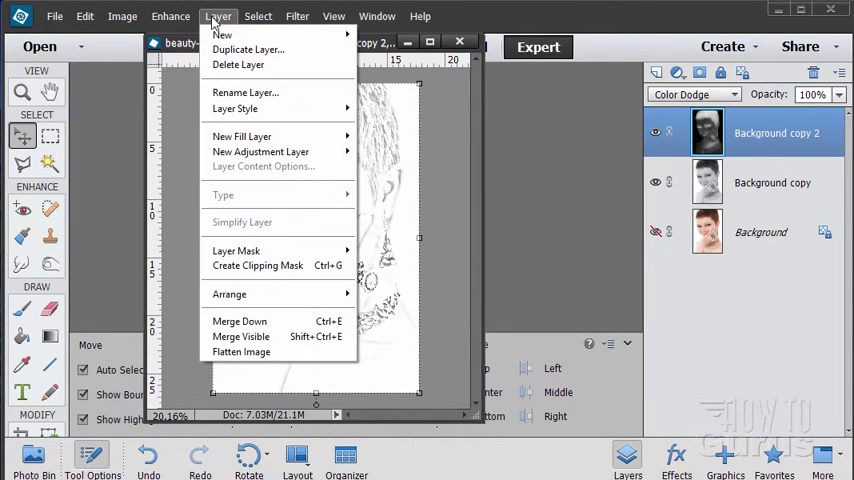
mouse_move(260, 151)
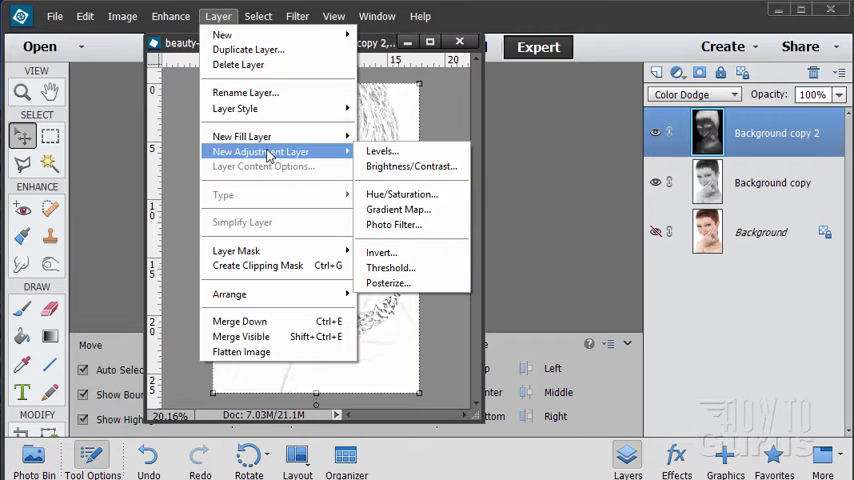
click(381, 151)
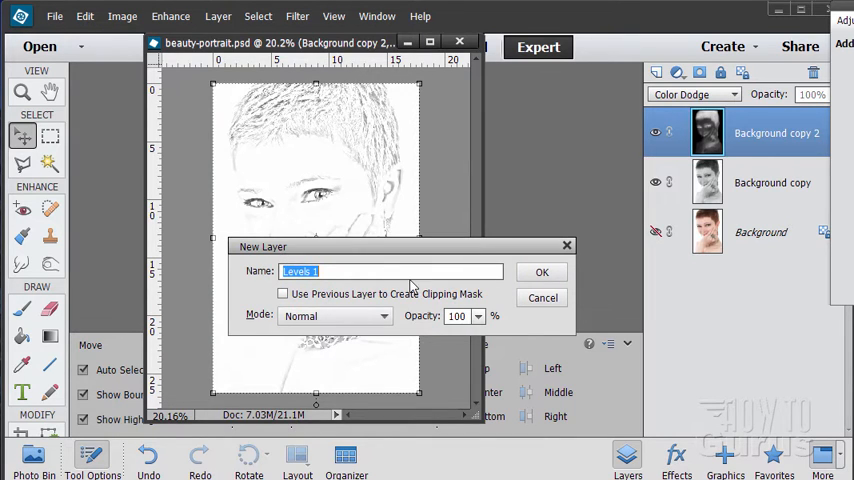
click(542, 271)
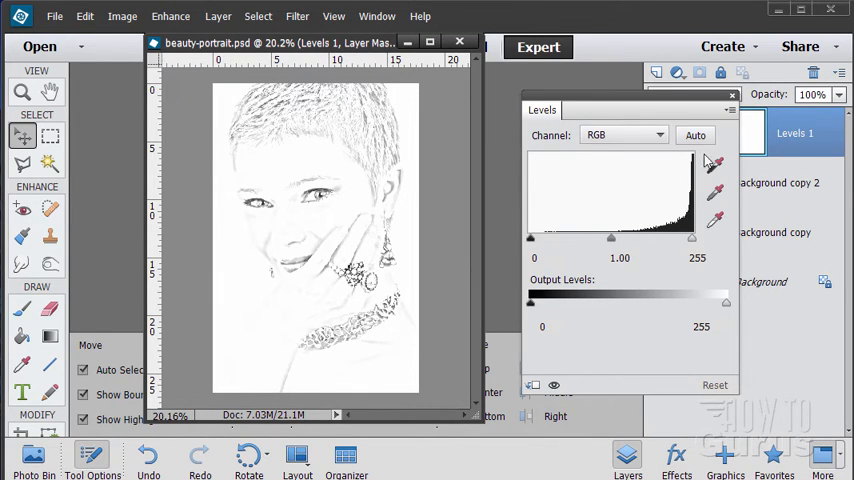
mouse_move(705, 165)
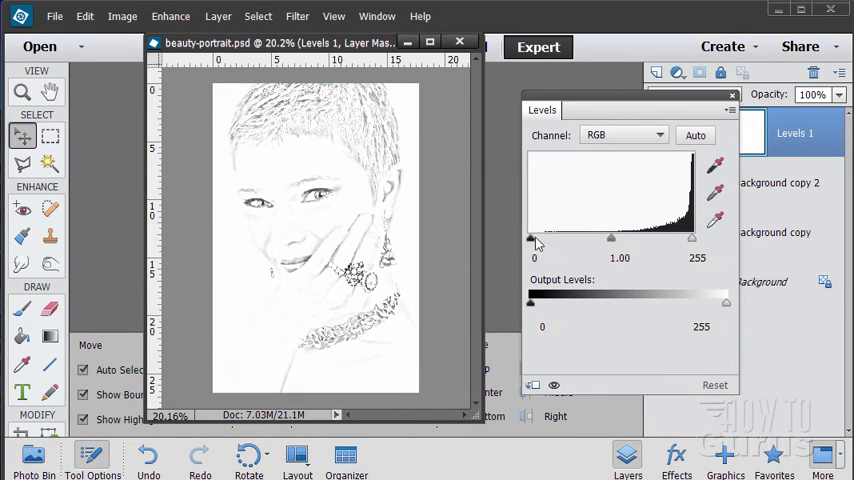
mouse_move(578, 241)
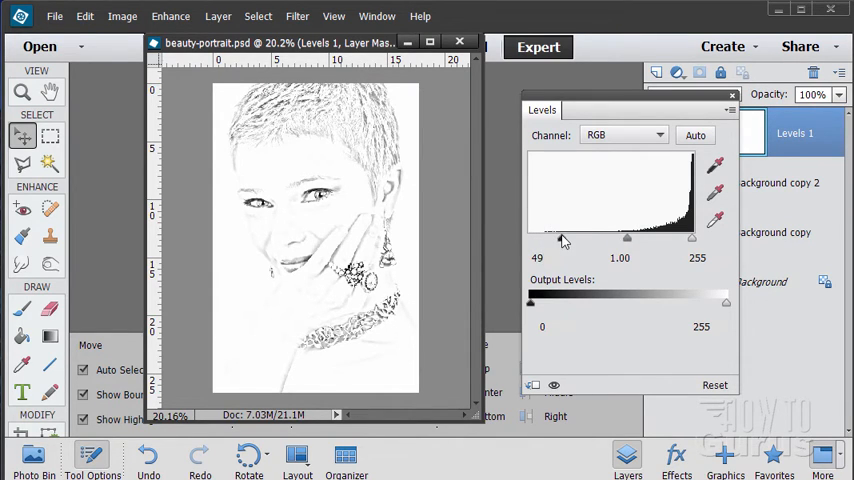
Set the Levels inputs to 124 shadows and 1.86 midtones, keeping highlights at 255
drag(540, 238, 565, 238)
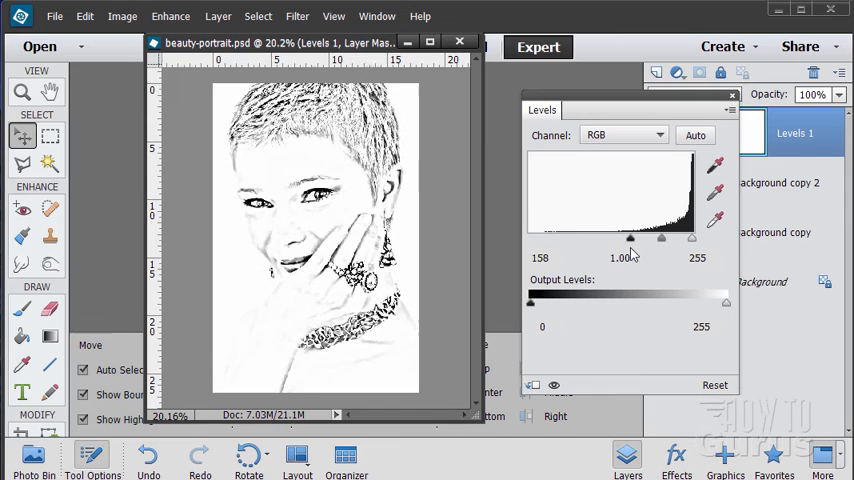
drag(630, 237, 575, 237)
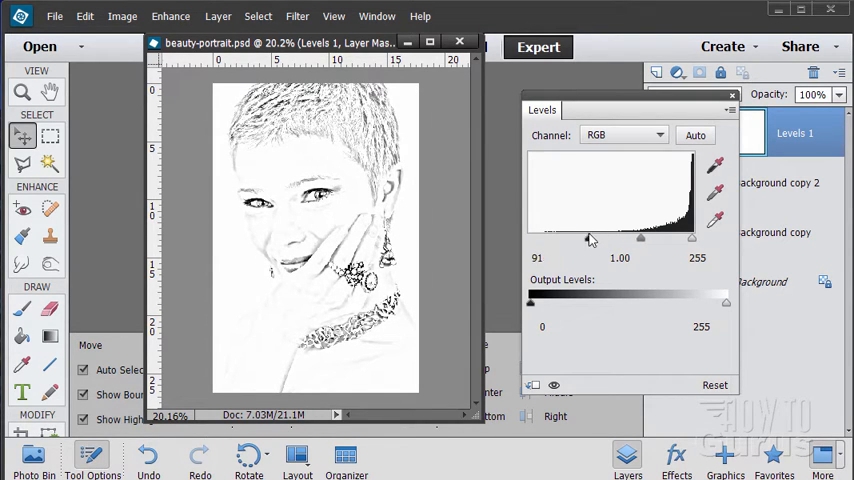
drag(590, 238, 583, 238)
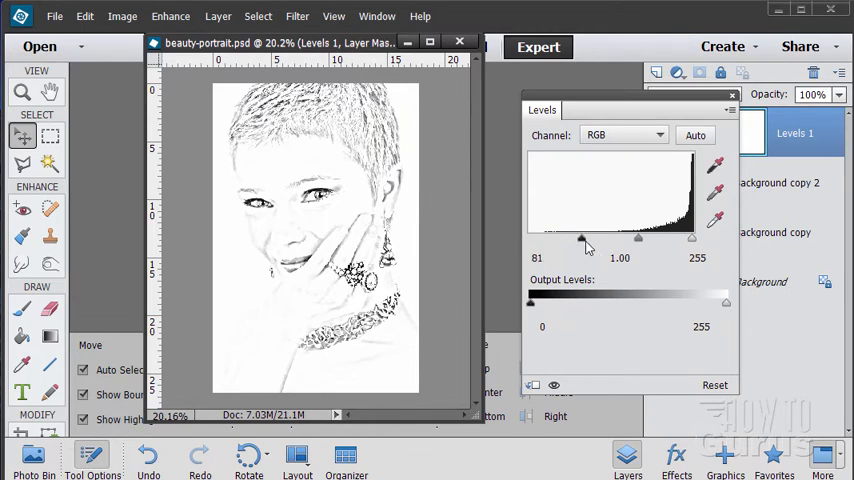
drag(582, 240, 605, 240)
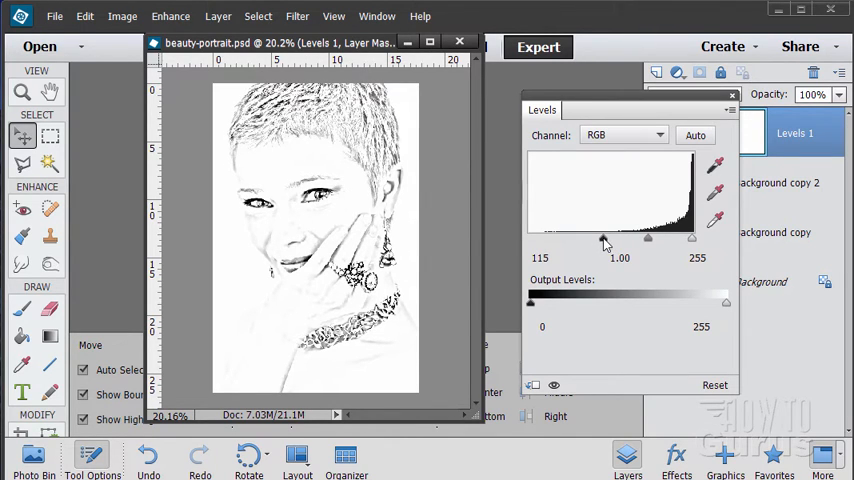
drag(648, 238, 633, 238)
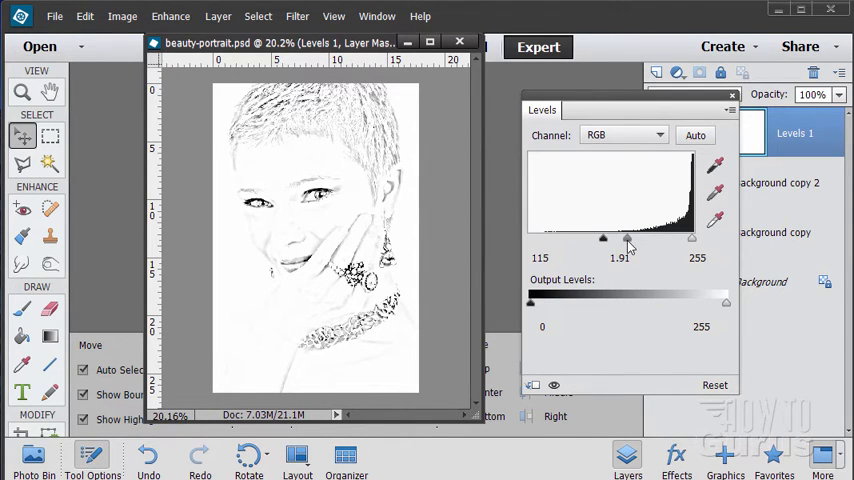
drag(603, 238, 626, 238)
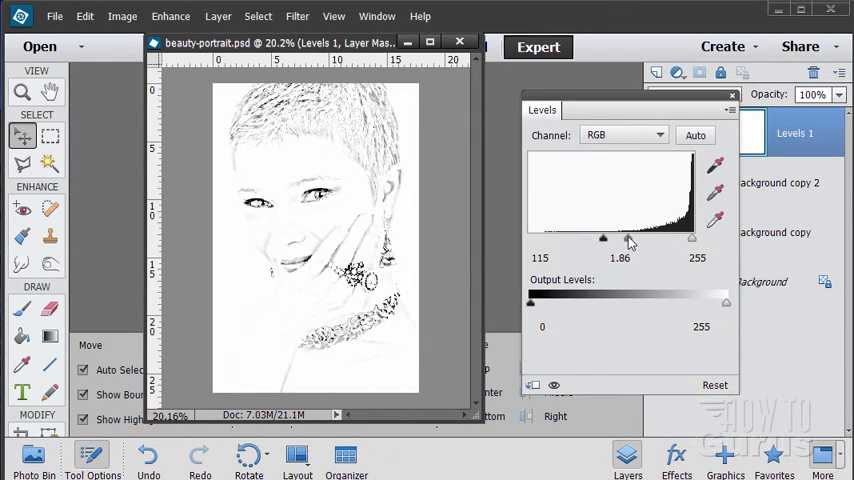
drag(623, 238, 603, 238)
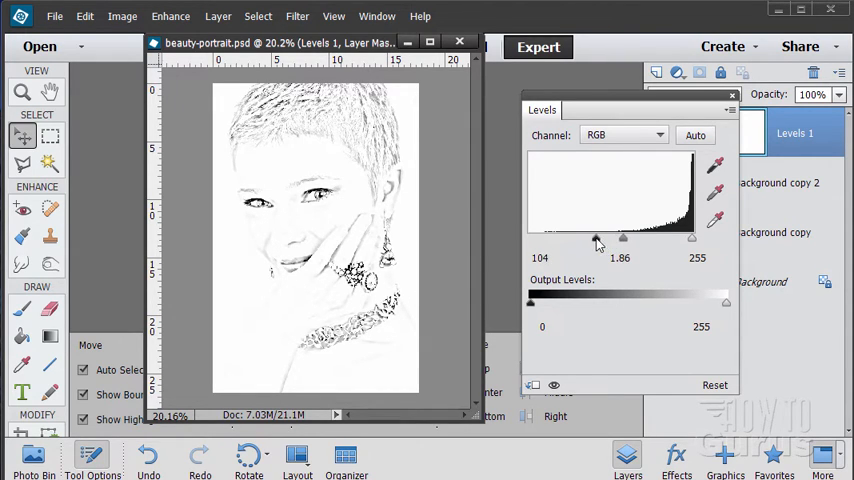
drag(595, 238, 605, 238)
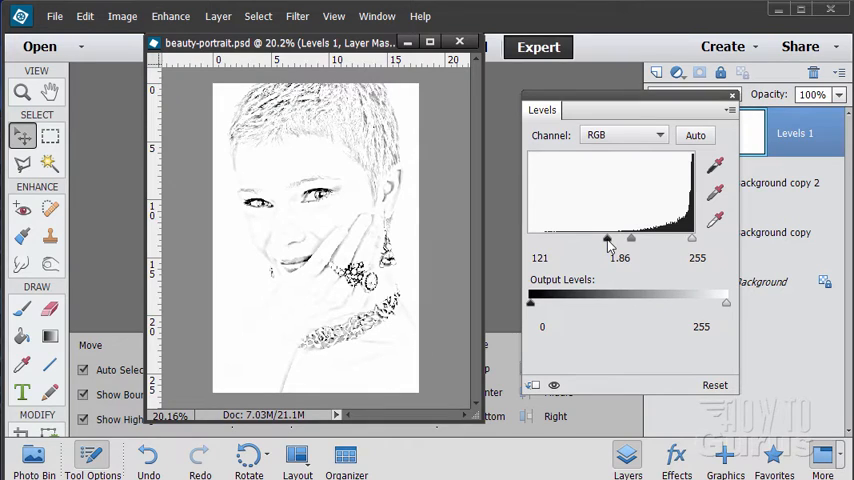
drag(605, 238, 608, 238)
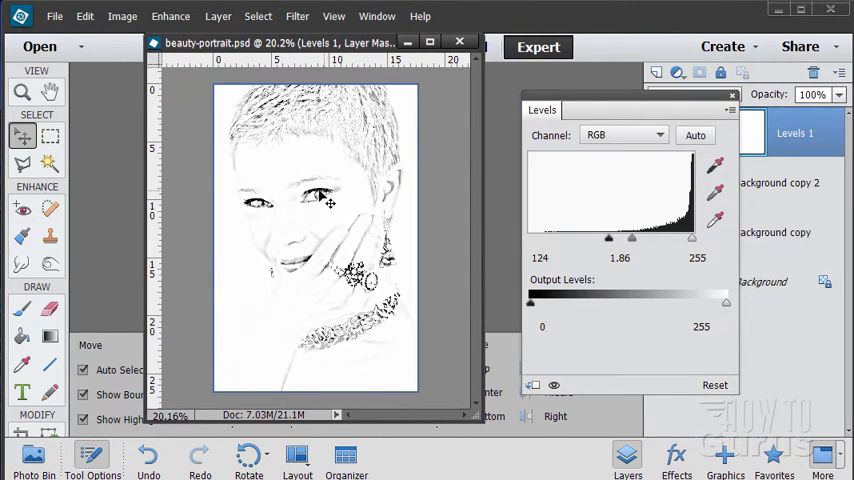
mouse_move(388, 305)
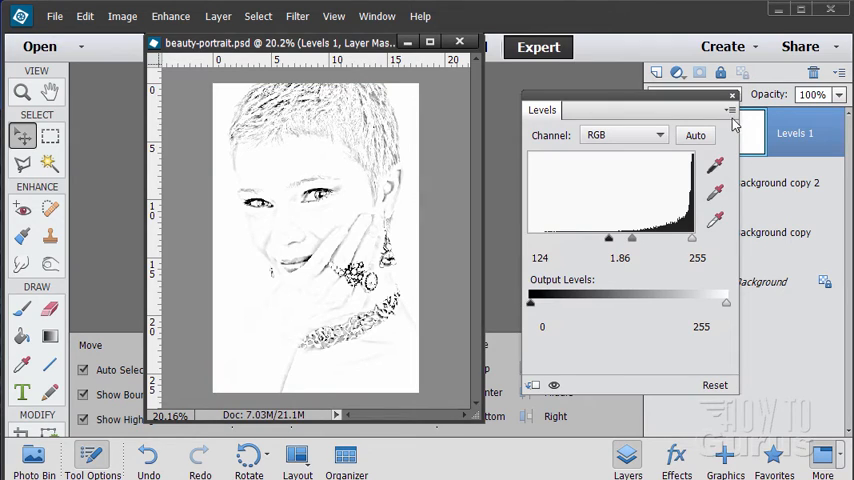
Close the Levels settings and select the Background copy layer
click(732, 96)
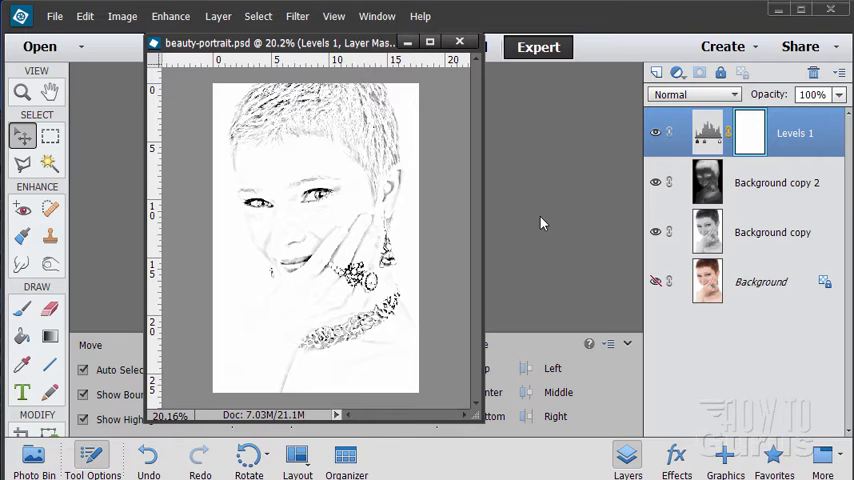
mouse_move(503, 231)
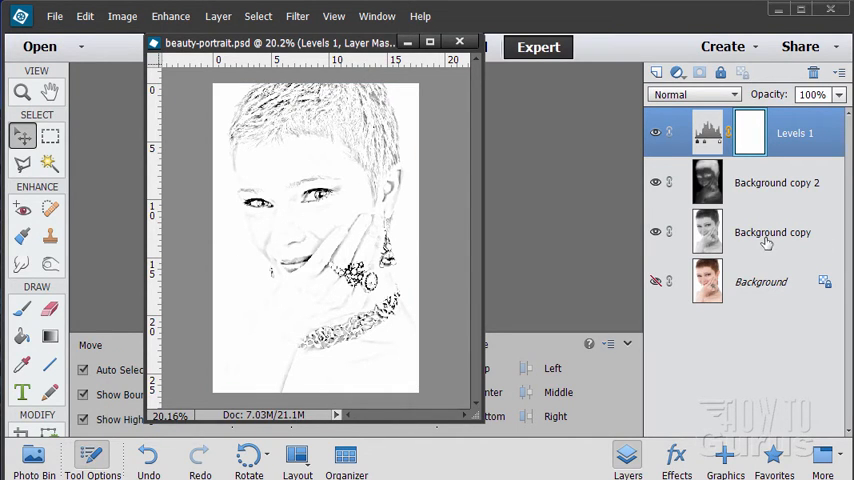
click(772, 232)
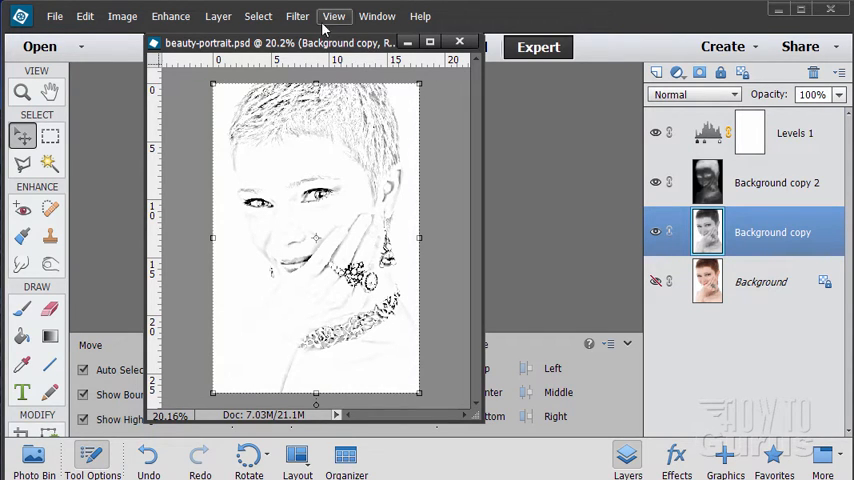
Show the Filter menu's Artistic submenu for the Background copy layer
click(296, 16)
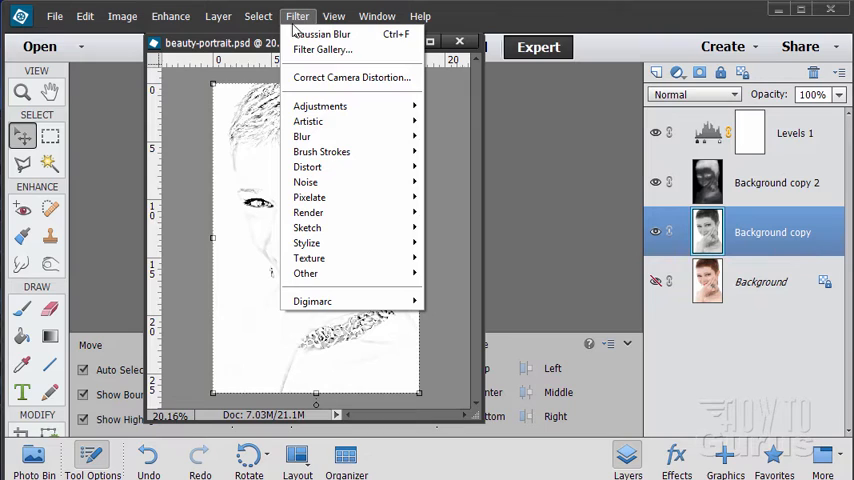
mouse_move(308, 121)
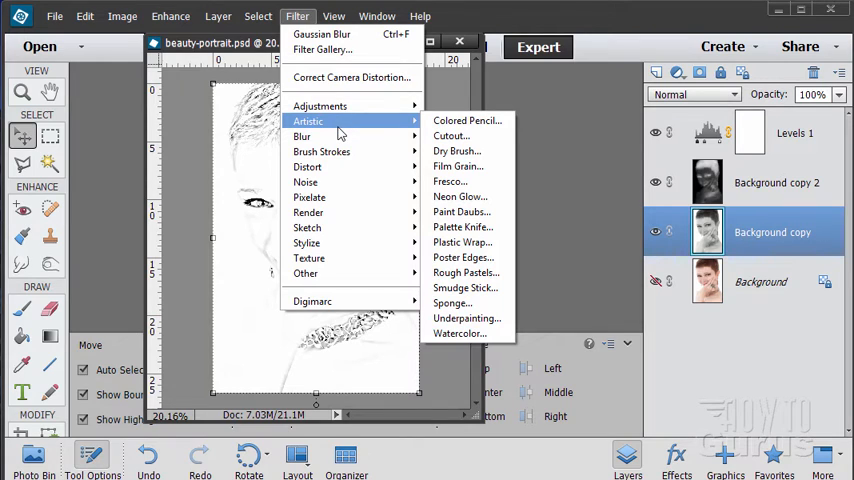
mouse_move(465, 272)
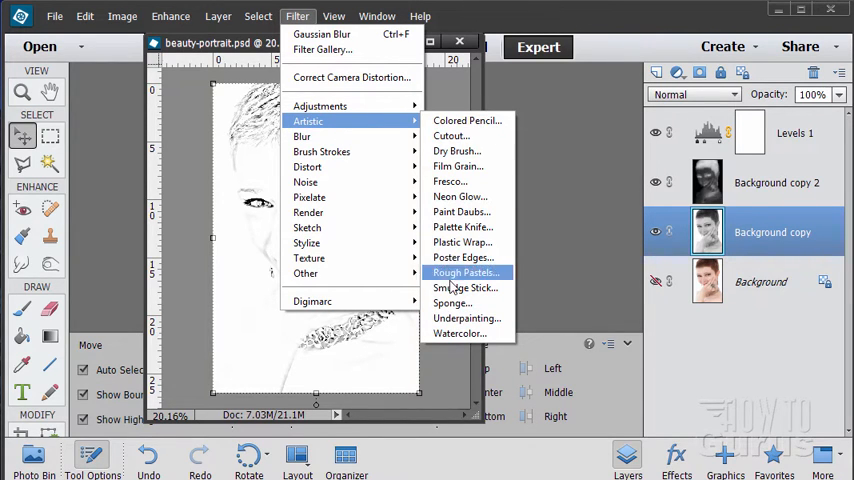
mouse_move(450, 166)
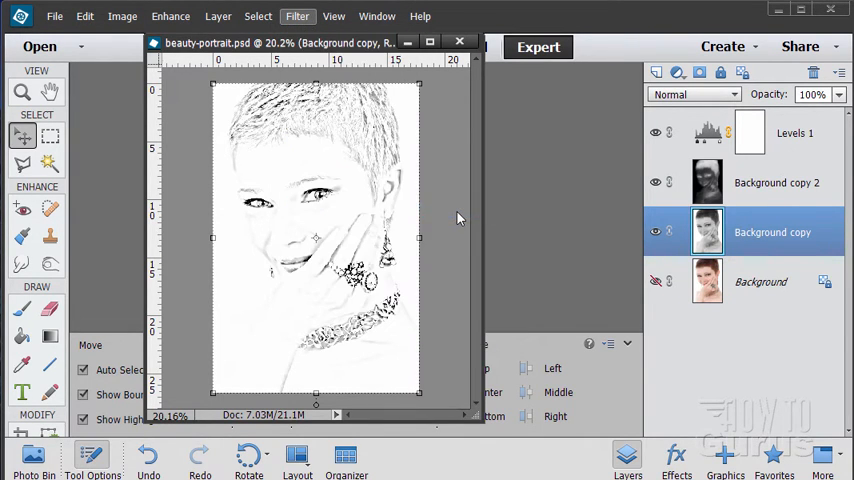
Open the Filter Gallery and preview Cutout, Paint Daubs, Plastic Wrap, Poster Edges and Sponge
click(297, 16)
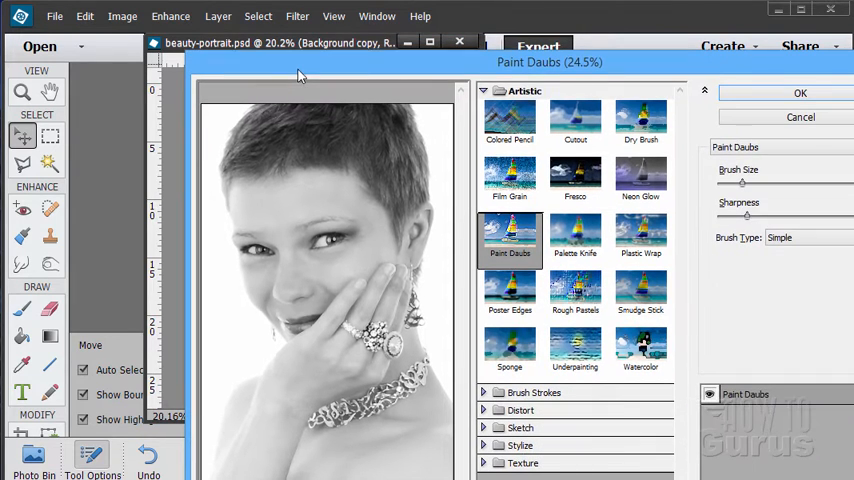
click(575, 120)
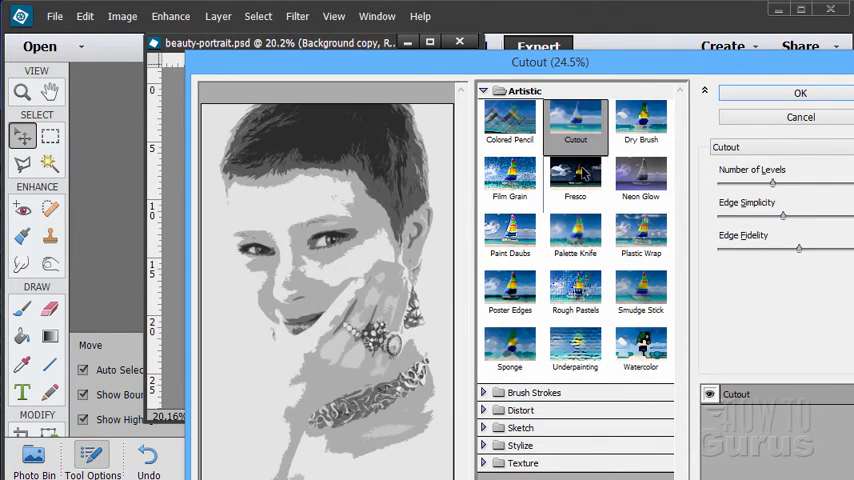
click(509, 237)
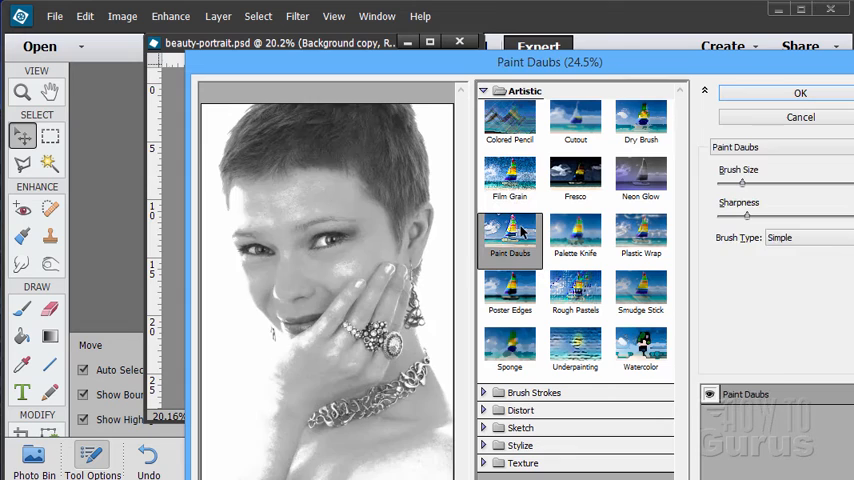
click(640, 235)
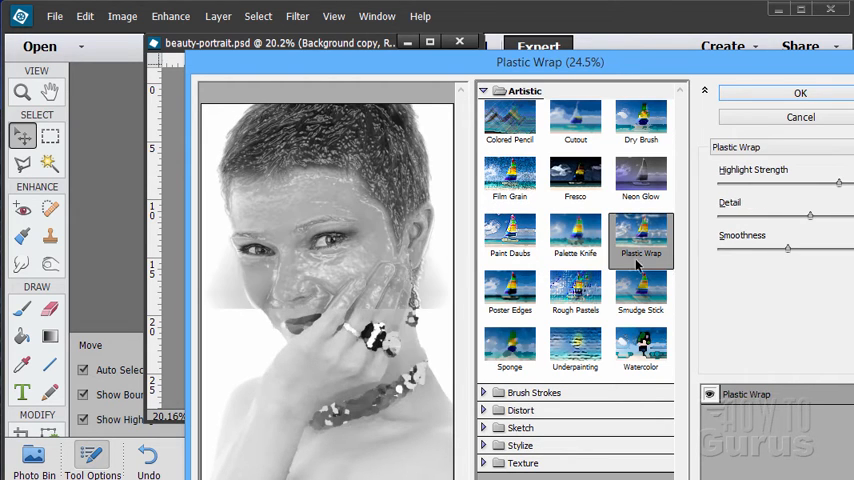
click(509, 290)
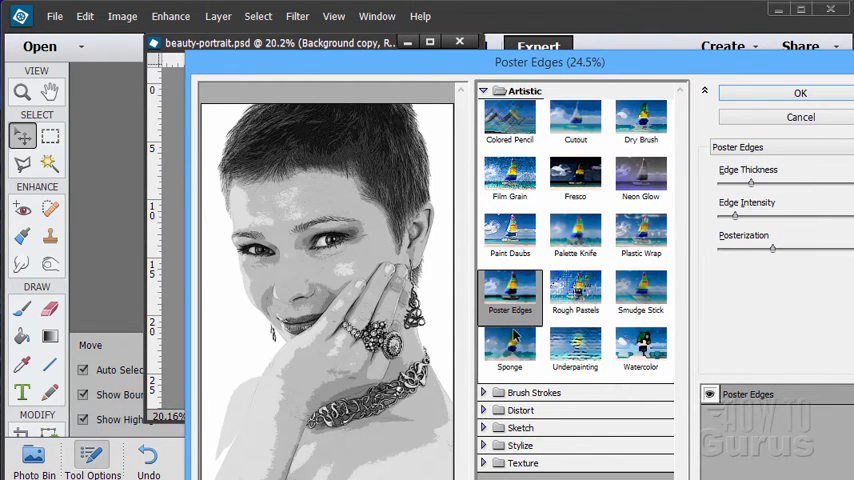
click(509, 351)
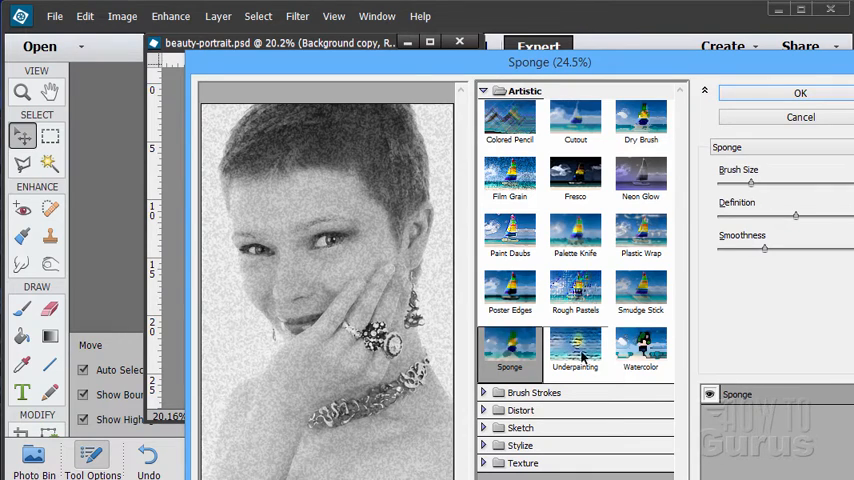
Preview Crosshatch and Dark Strokes, then expand Texture and preview Texturizer
click(575, 350)
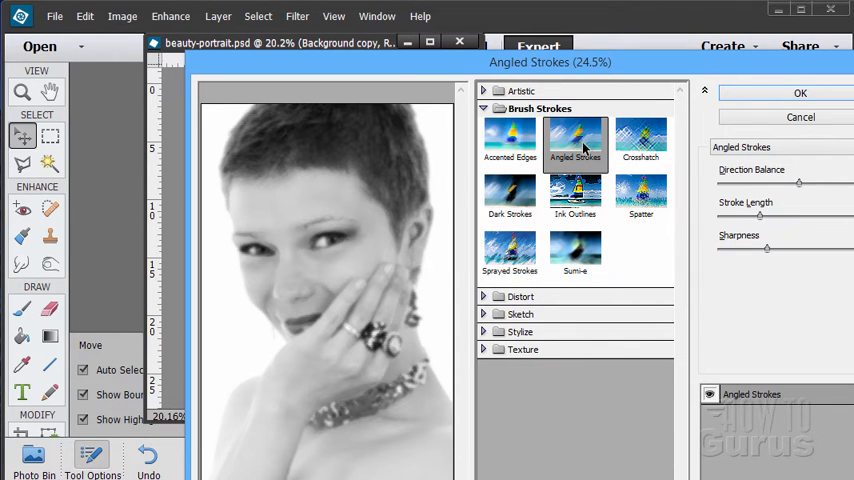
click(641, 140)
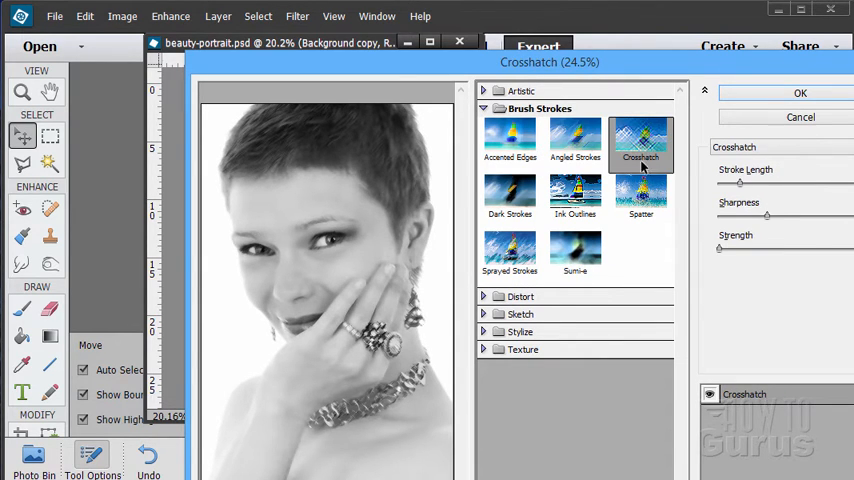
click(510, 197)
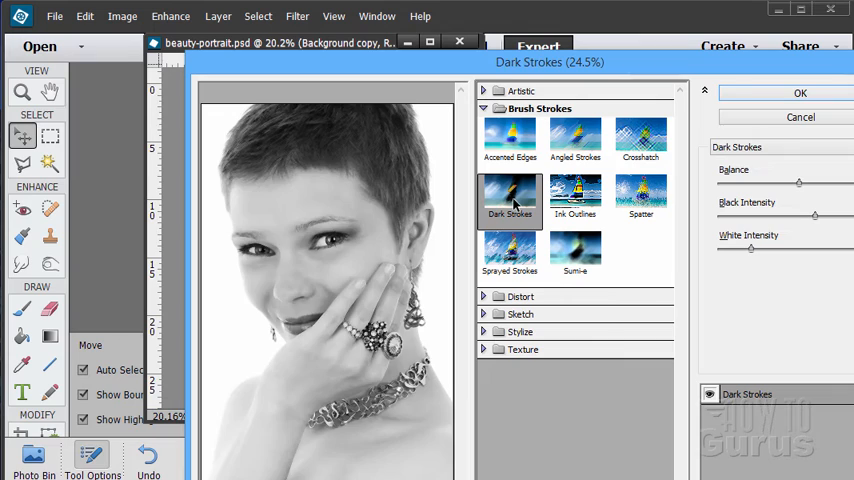
click(483, 108)
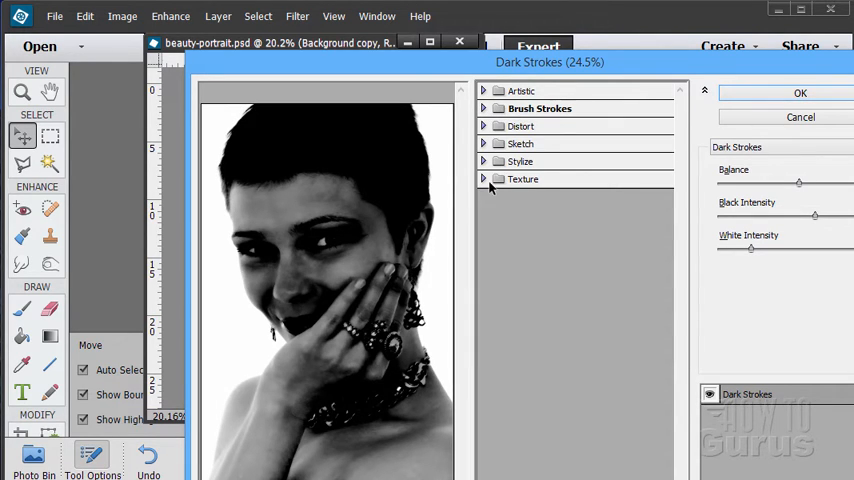
click(522, 178)
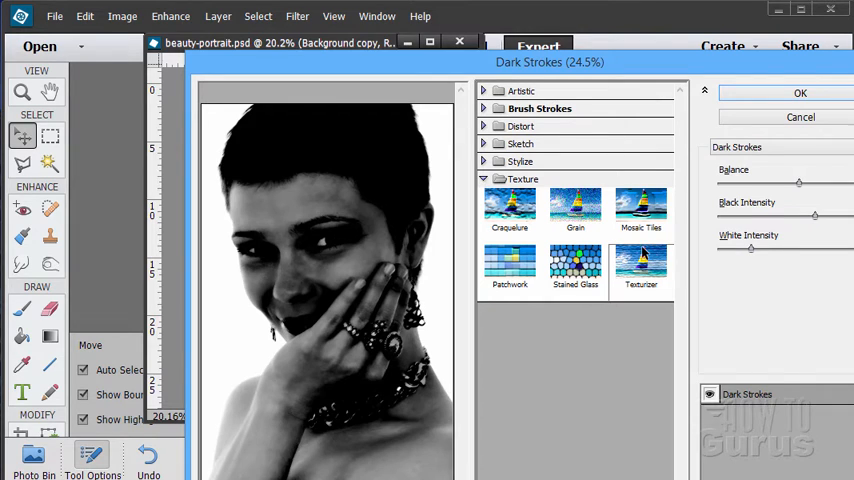
click(641, 265)
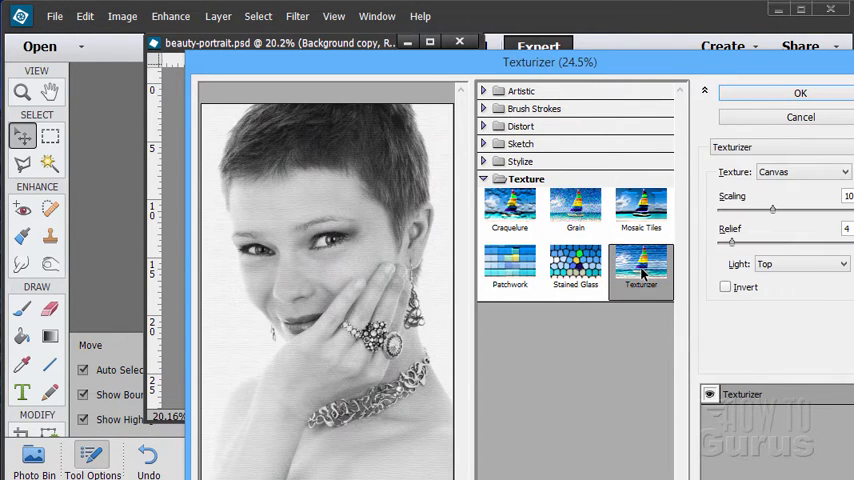
mouse_move(656, 80)
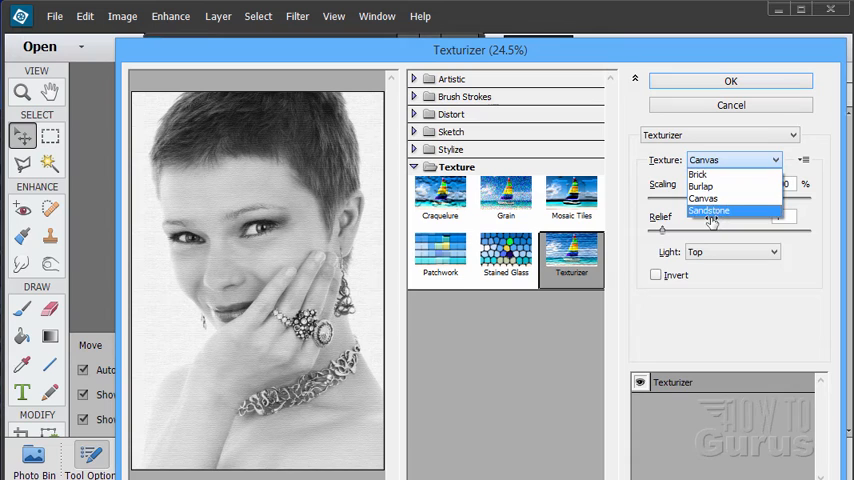
Apply a Burlap Texturizer (Scaling 154, Relief 3), then undo it
click(701, 186)
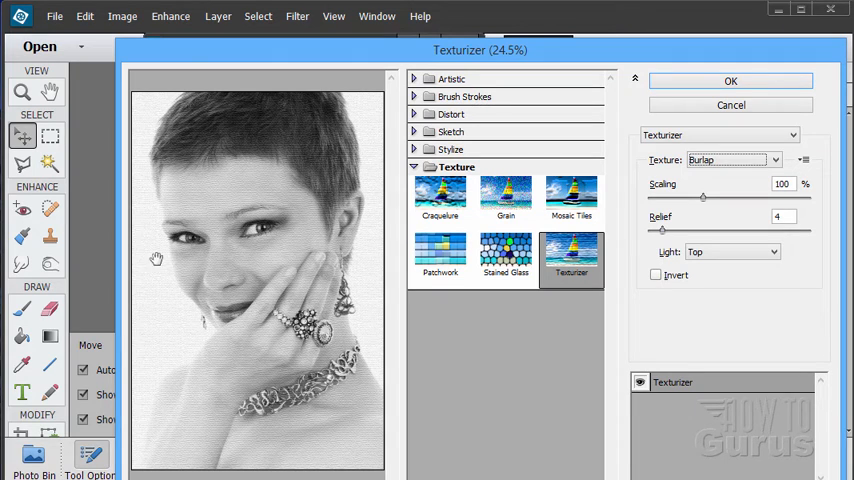
mouse_move(705, 201)
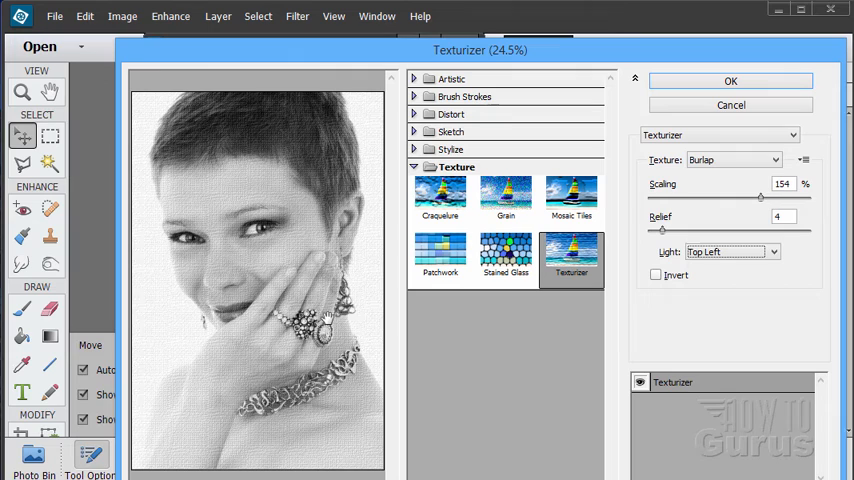
mouse_move(260, 168)
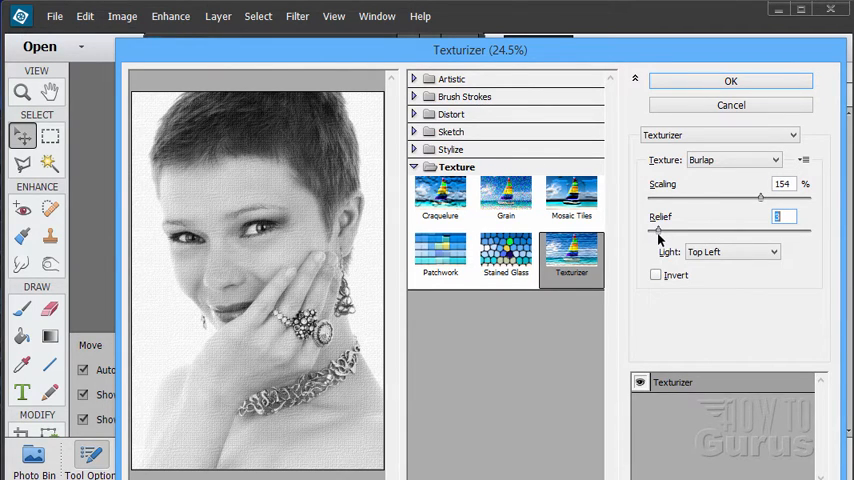
mouse_move(144, 214)
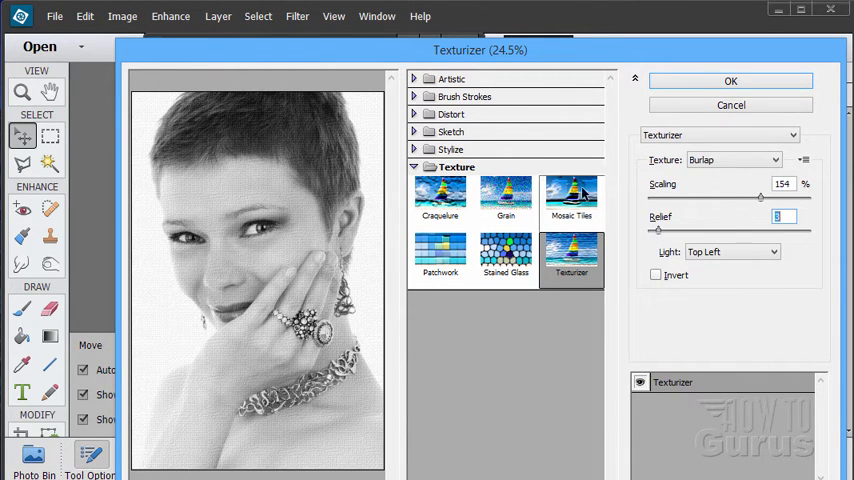
click(730, 80)
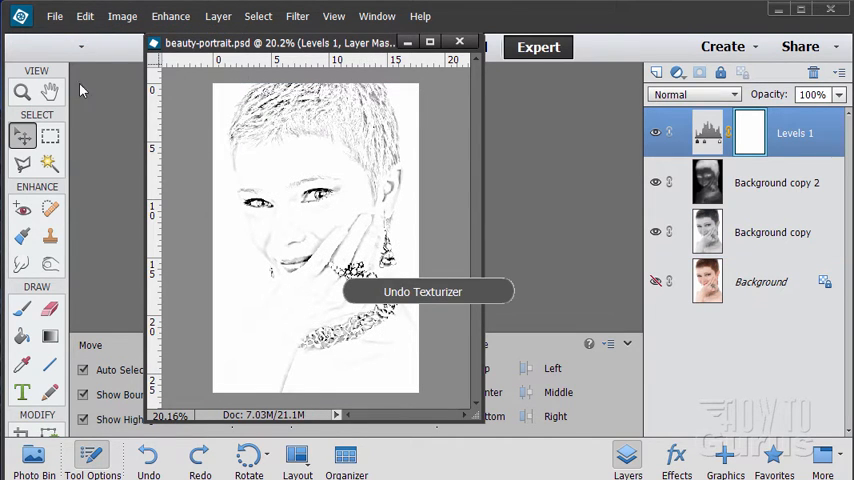
click(297, 16)
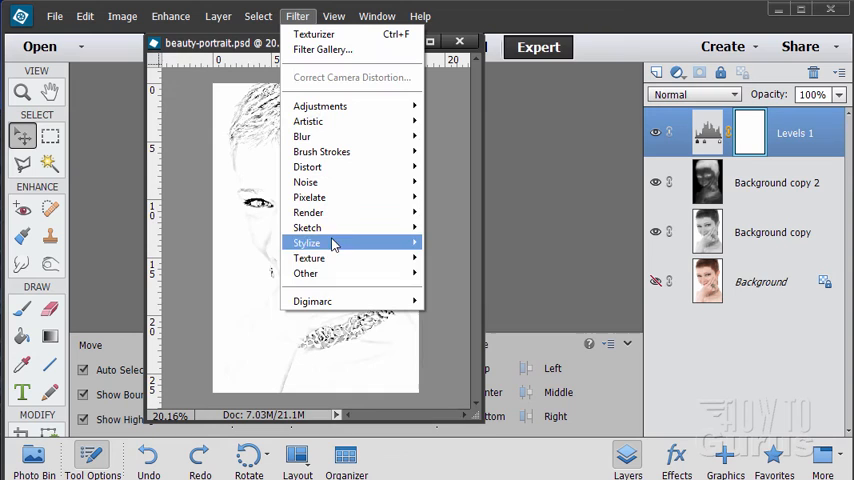
mouse_move(309, 258)
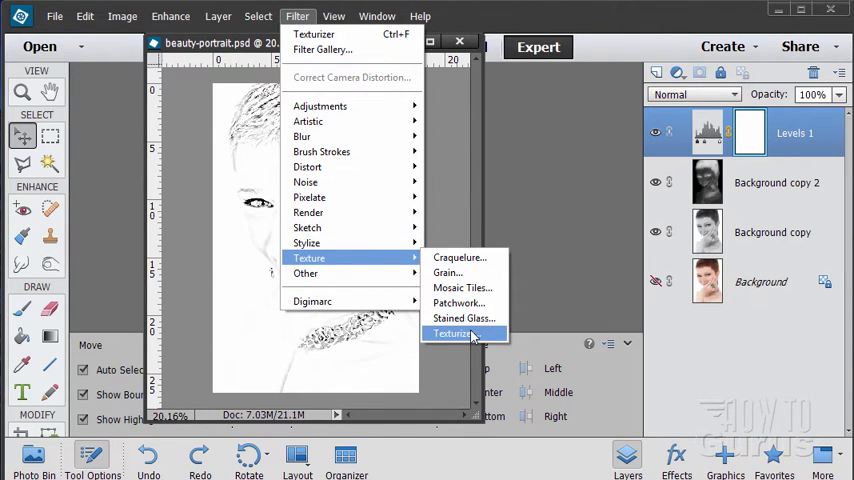
Apply a Canvas Texturizer at Scaling 100 and Relief 4 to Background copy
click(453, 333)
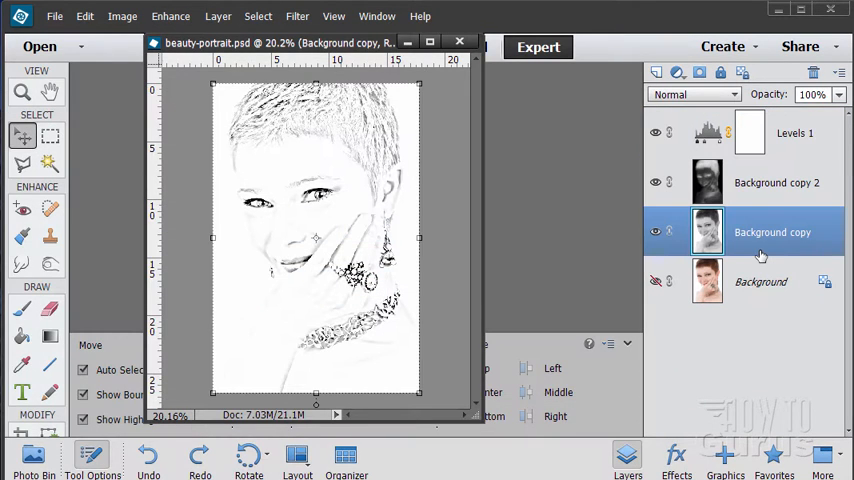
click(297, 16)
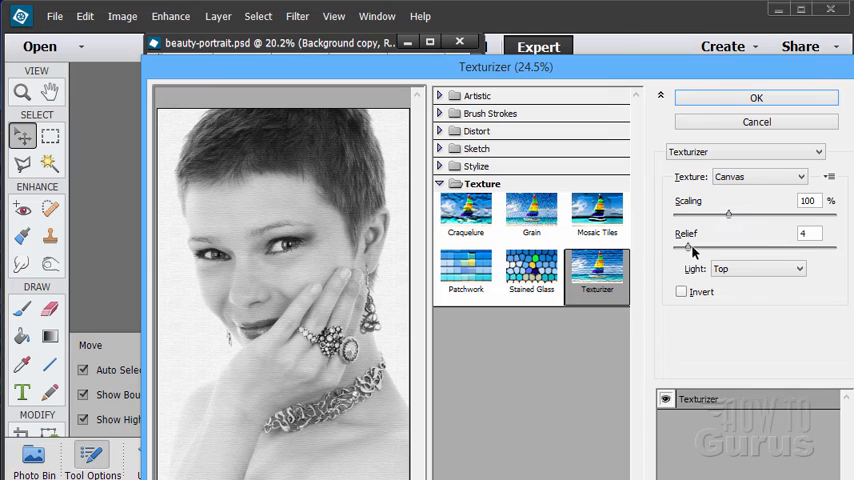
click(757, 268)
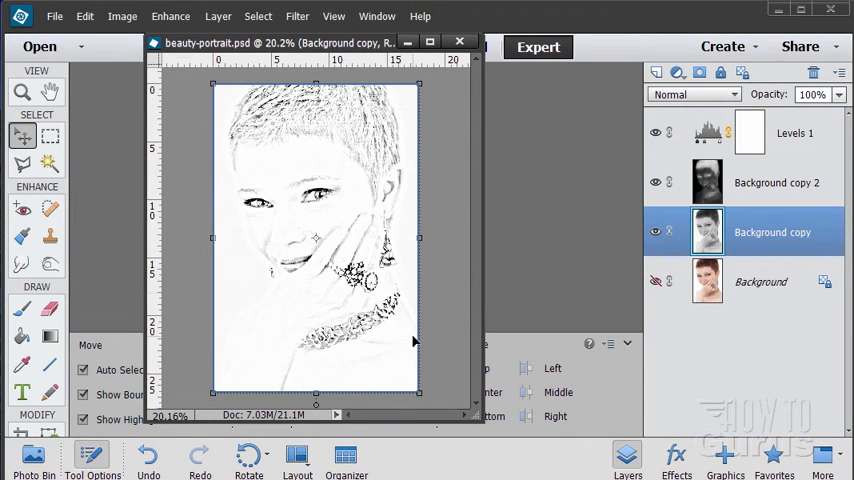
mouse_move(240, 208)
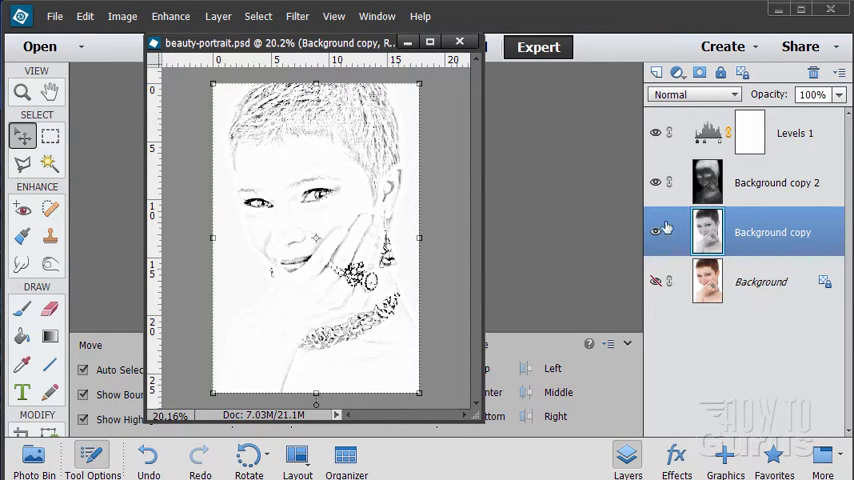
click(85, 16)
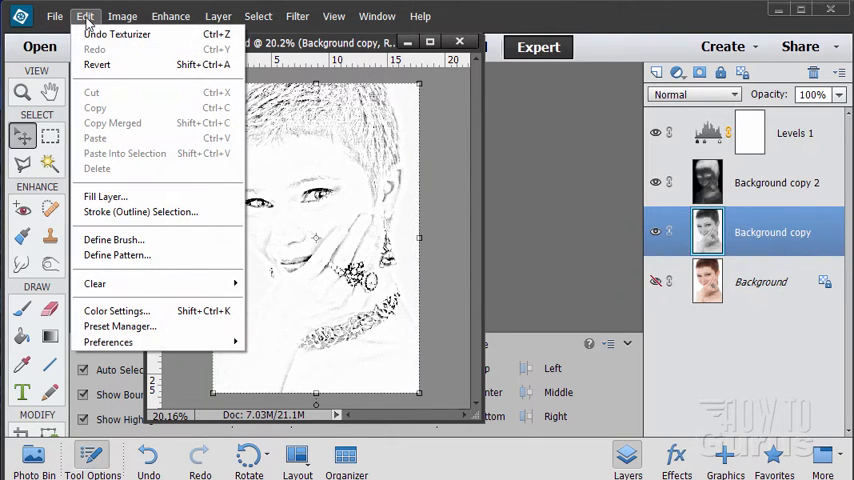
Undo the canvas texture, duplicate Background copy, and rename the duplicate Texture
click(116, 34)
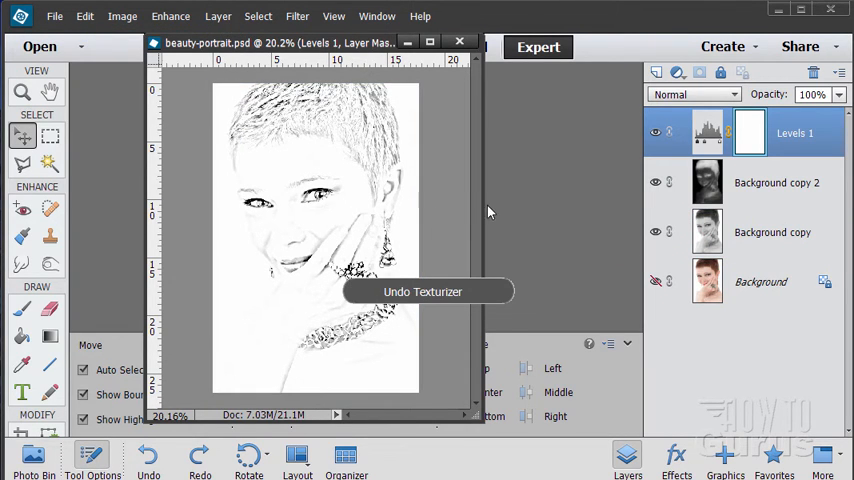
click(772, 232)
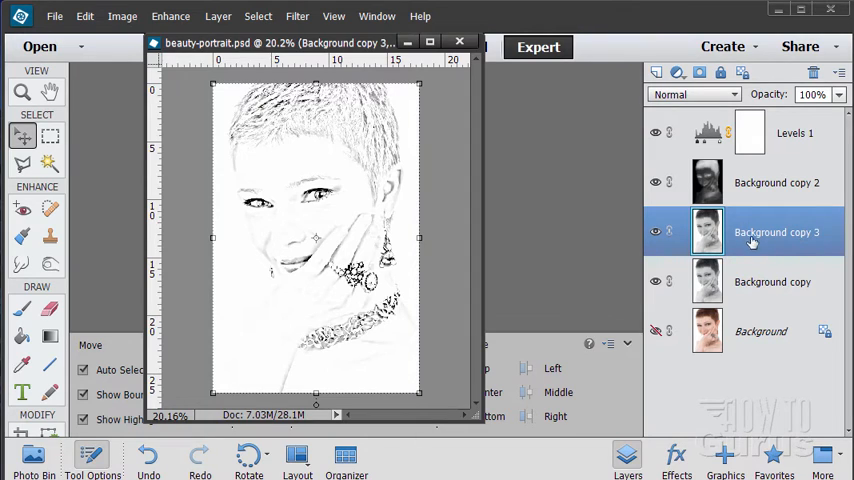
double_click(777, 232)
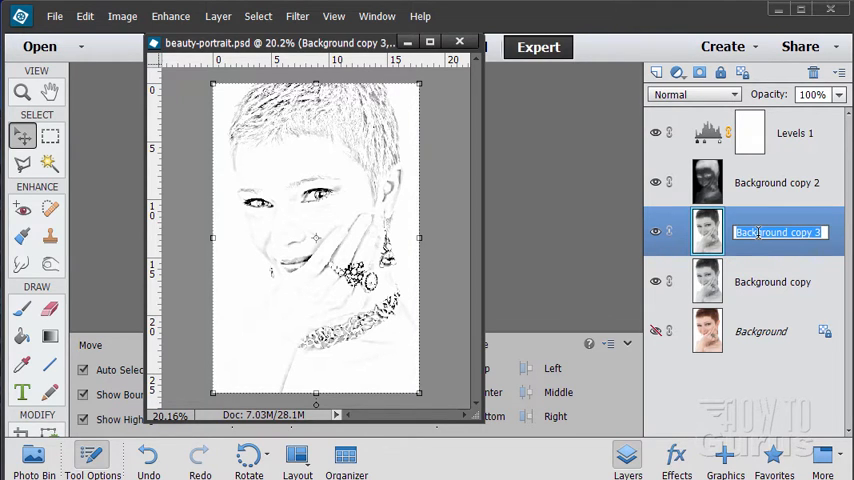
text(Texture)
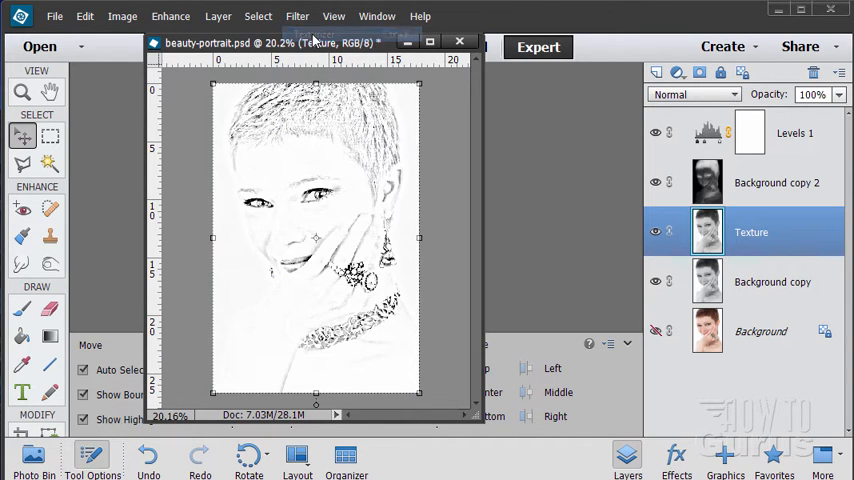
click(297, 16)
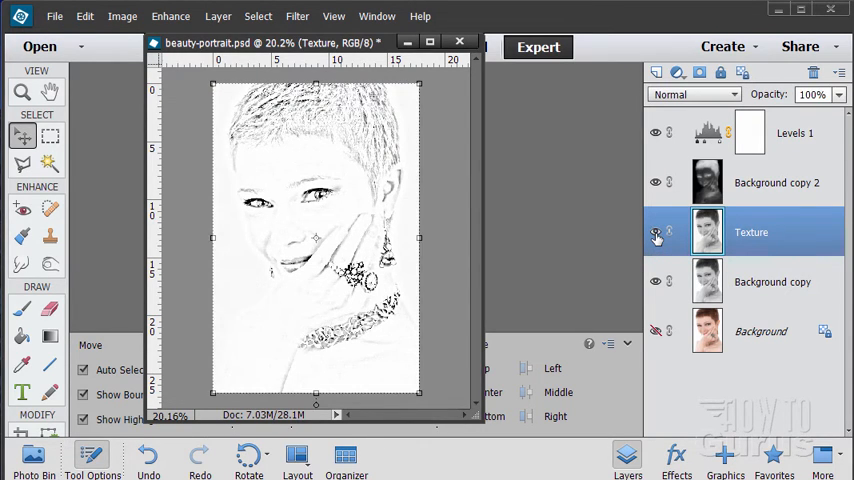
Toggle the Texture layer to compare its grain, then drag its opacity down to 64%
click(656, 231)
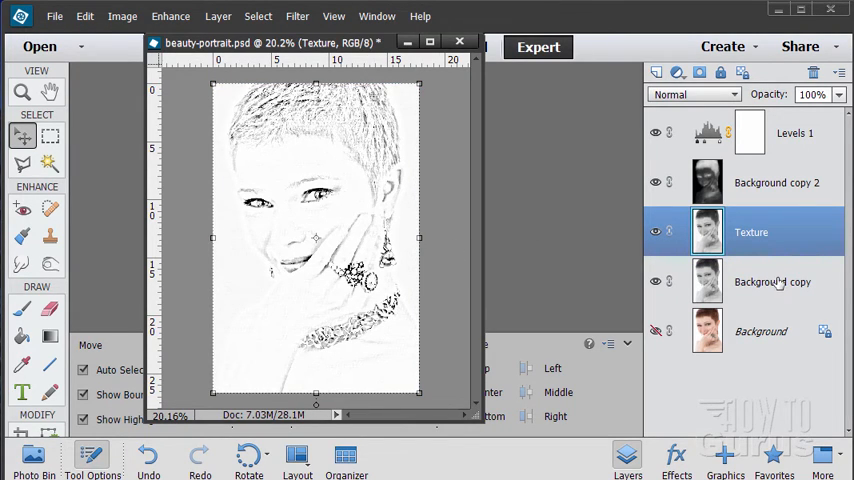
mouse_move(437, 268)
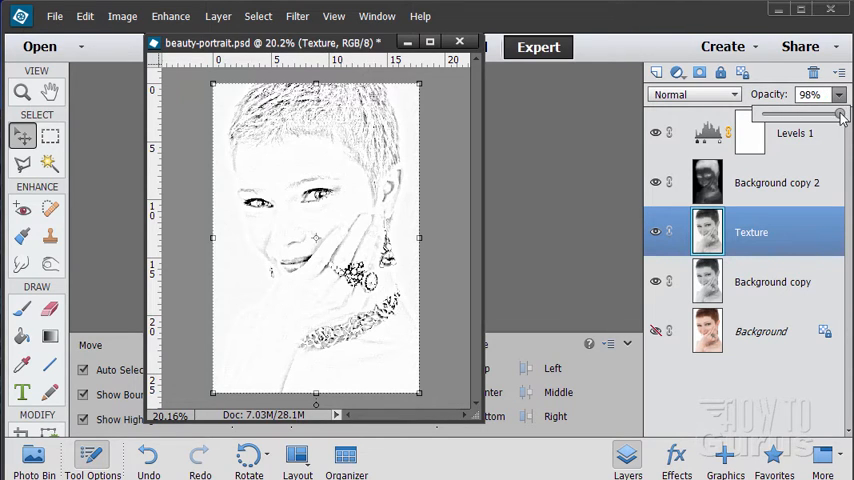
drag(843, 114, 817, 114)
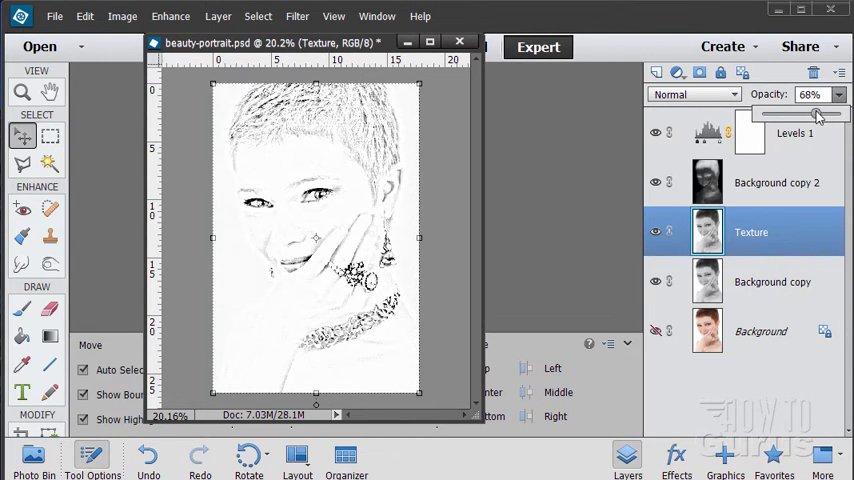
drag(818, 113, 812, 113)
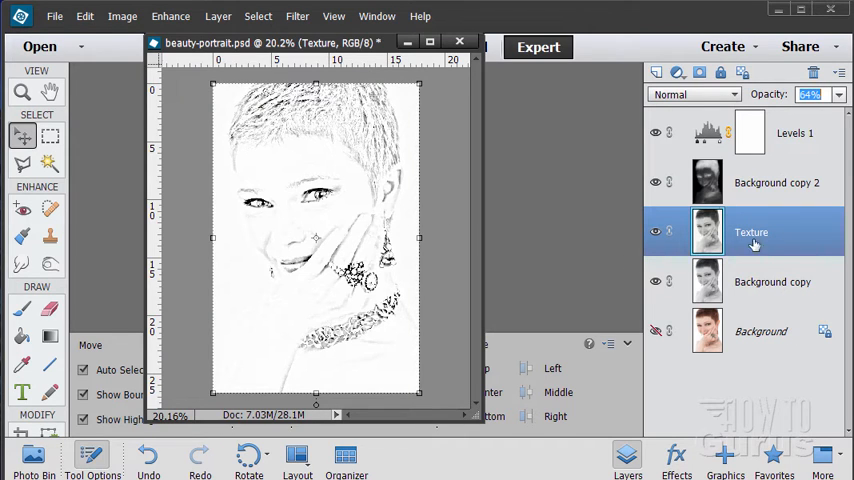
mouse_move(732, 256)
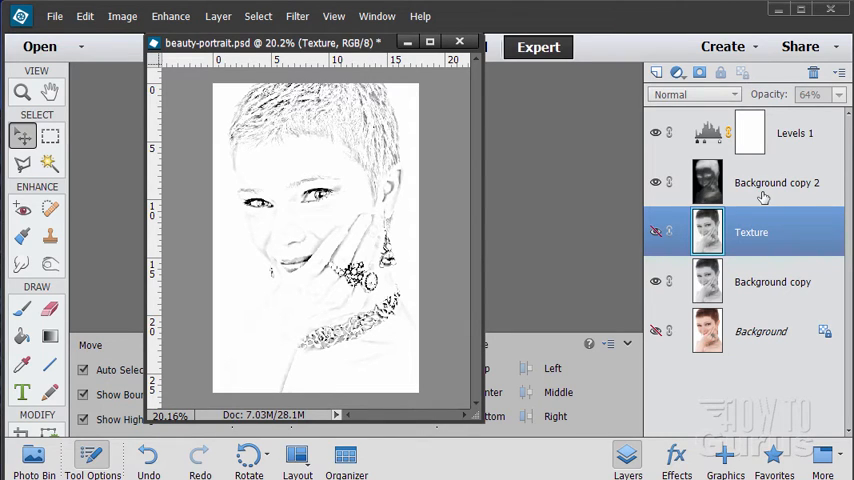
mouse_move(761, 195)
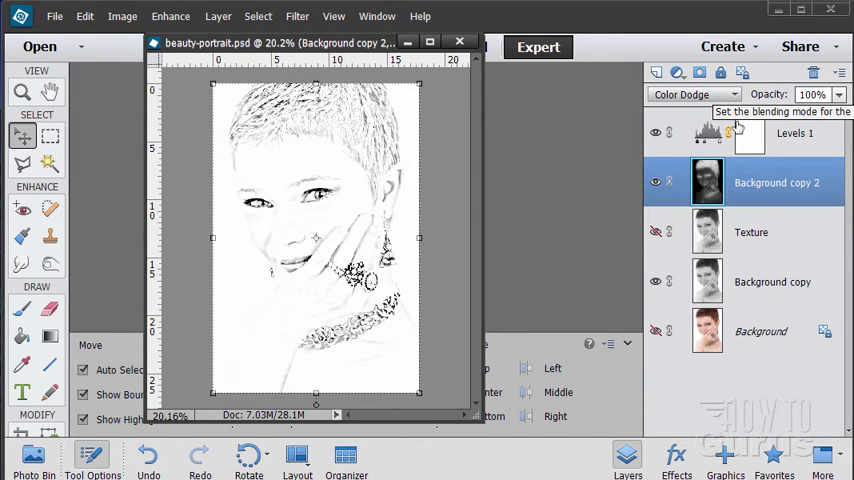
Browse the Filter and Layer menus, then reopen Levels 1 reading 124, 1.86 and 255
click(296, 16)
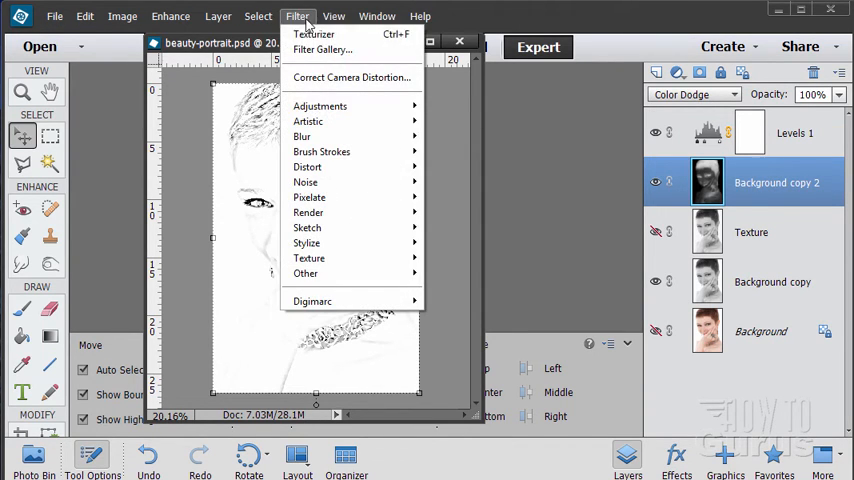
mouse_move(320, 106)
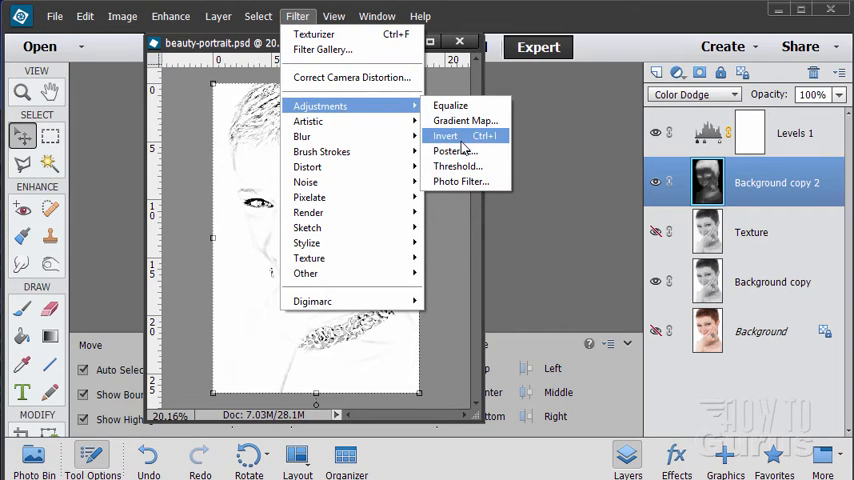
click(444, 135)
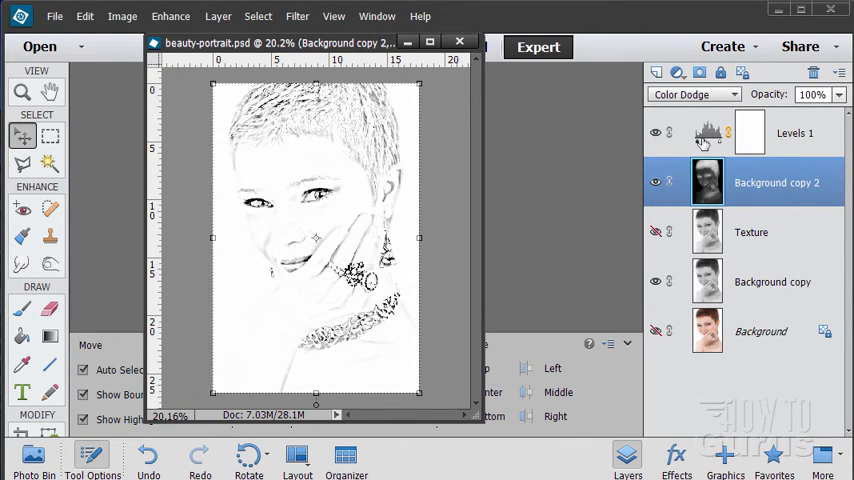
click(218, 16)
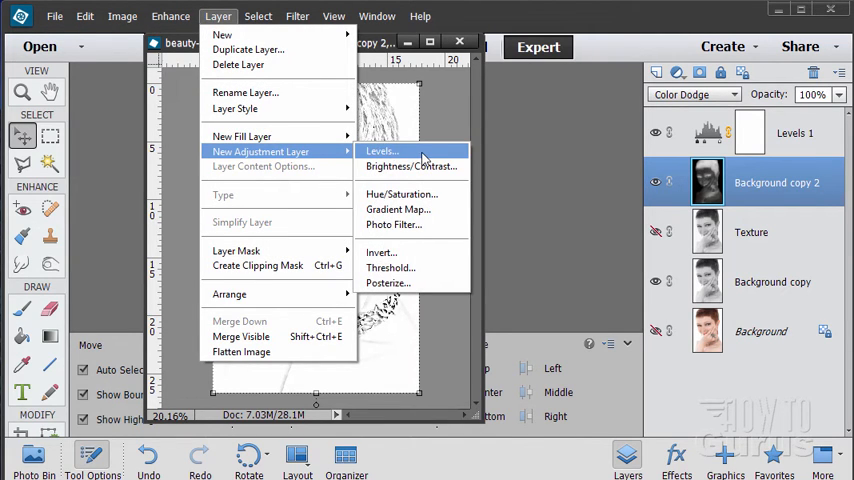
click(381, 151)
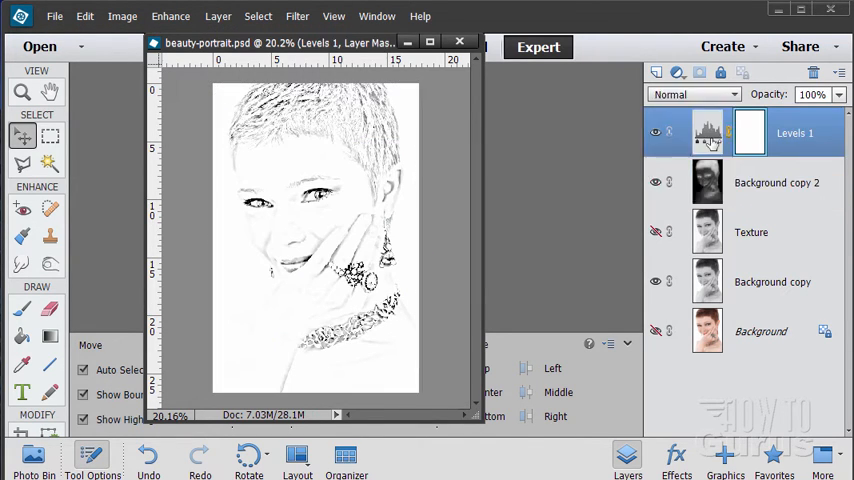
double_click(707, 131)
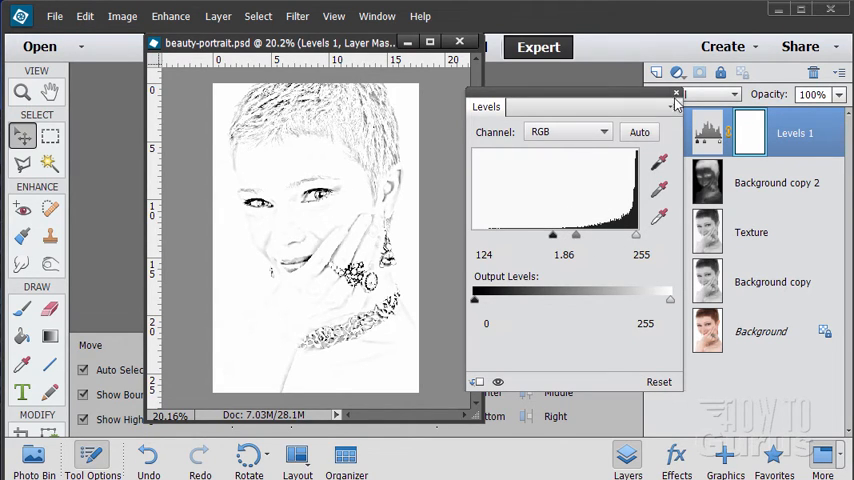
Close the Levels settings and make Background copy 2 the active layer
click(676, 92)
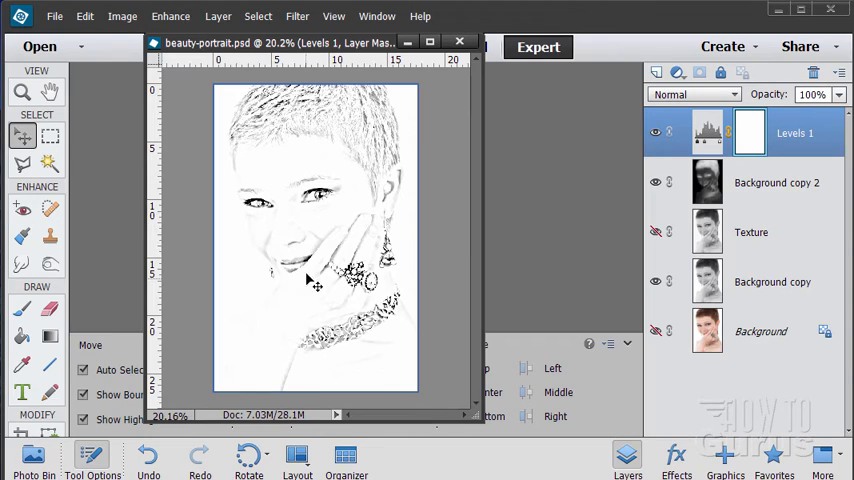
mouse_move(367, 207)
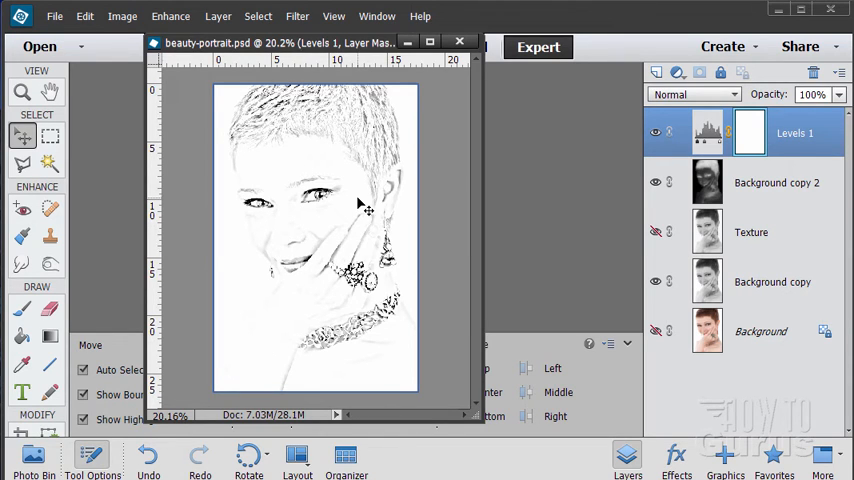
mouse_move(424, 275)
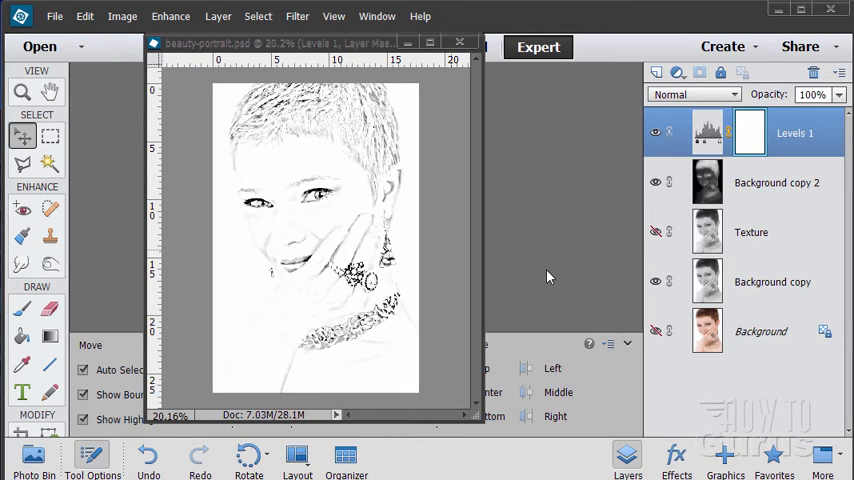
mouse_move(463, 137)
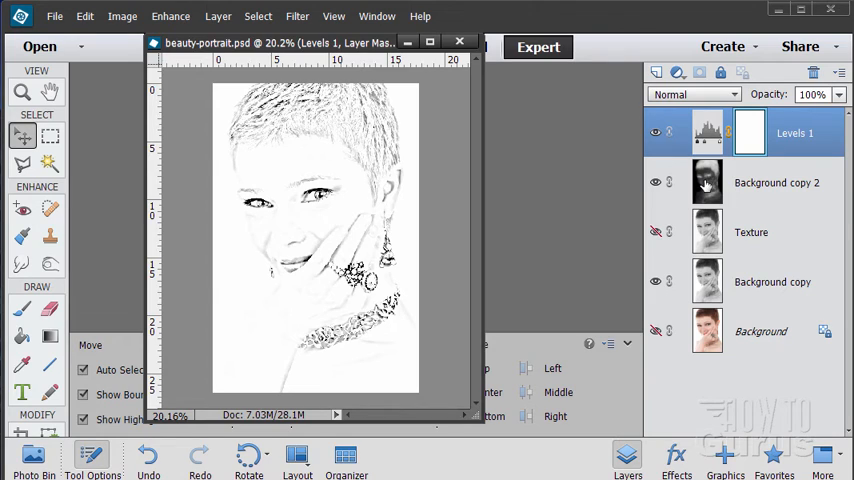
mouse_move(722, 204)
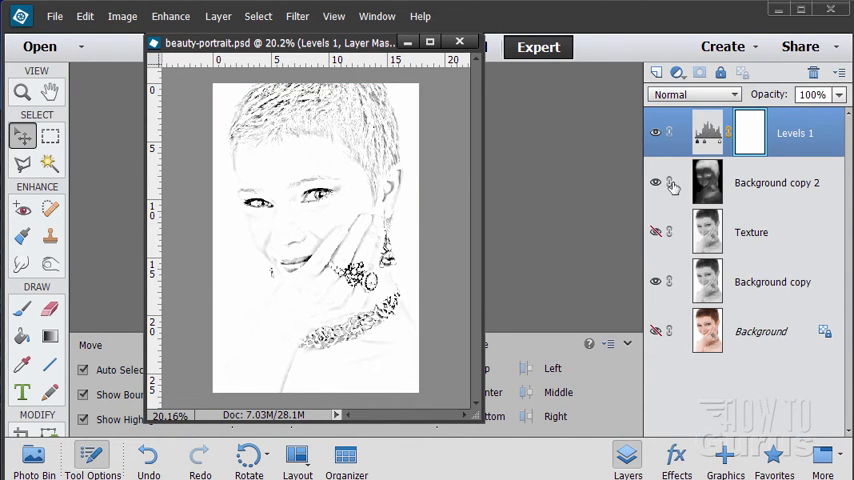
click(776, 182)
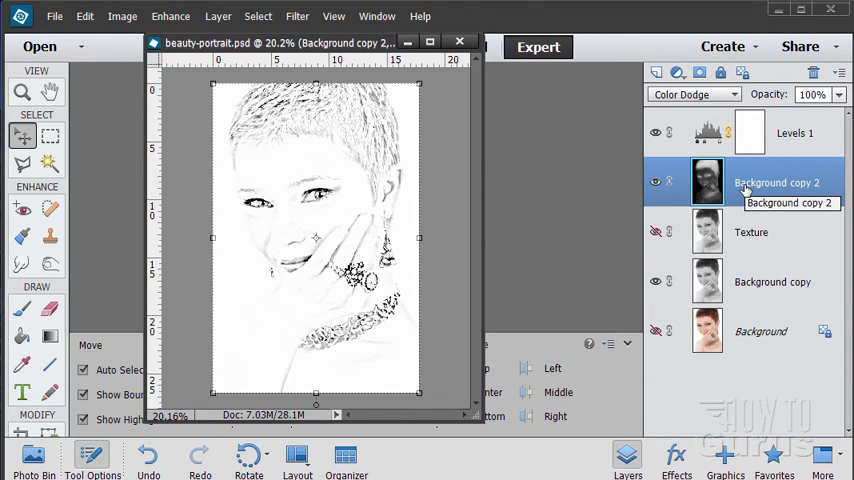
click(297, 16)
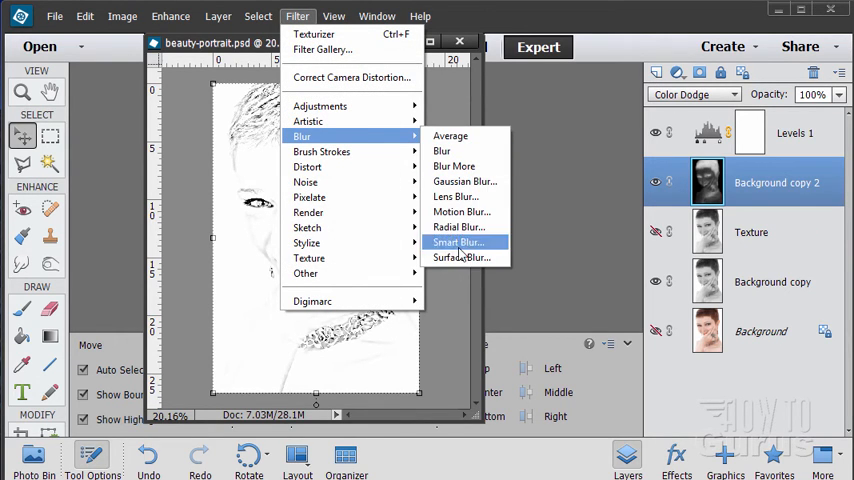
mouse_move(545, 170)
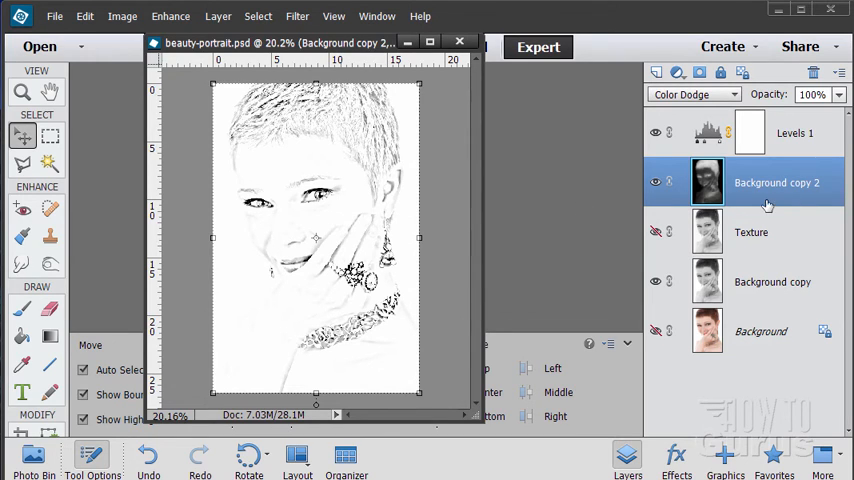
mouse_move(790, 196)
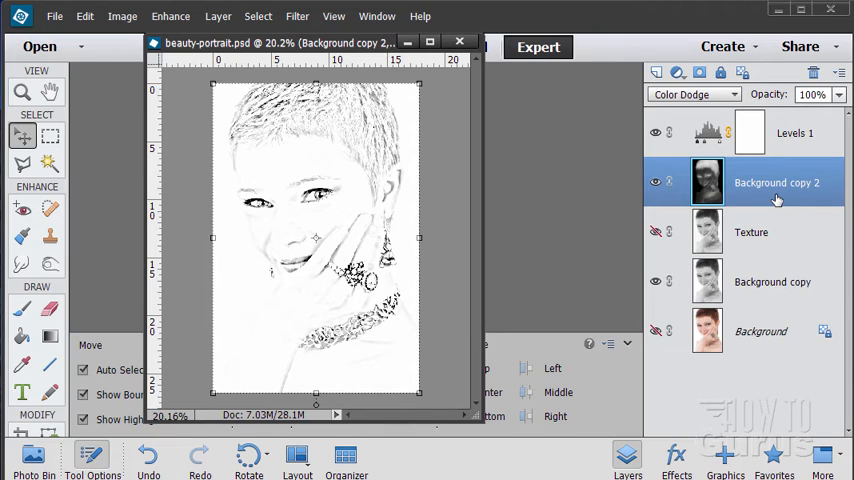
mouse_move(767, 196)
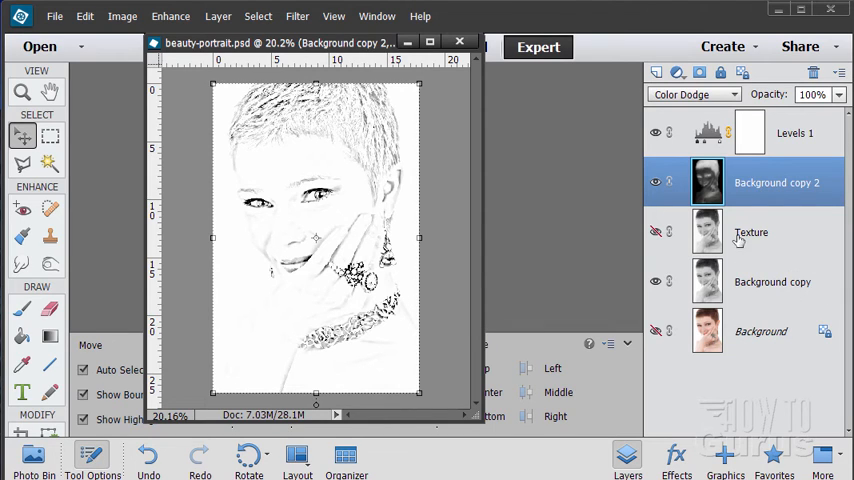
mouse_move(705, 325)
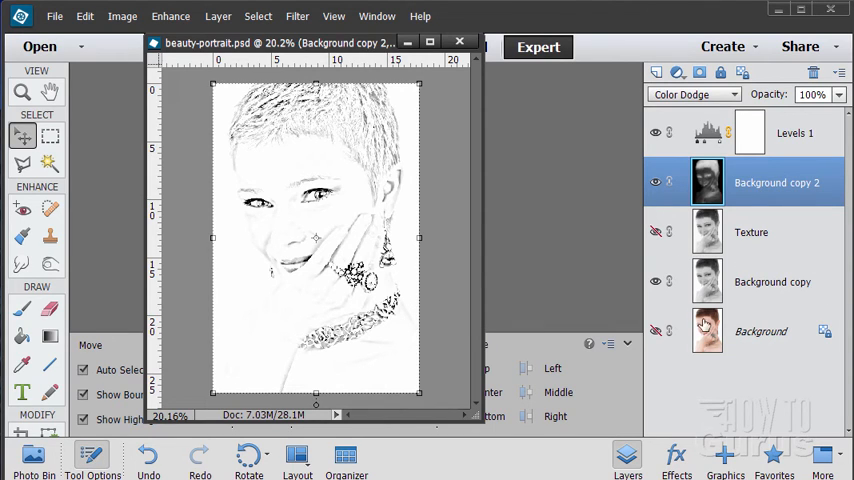
mouse_move(706, 330)
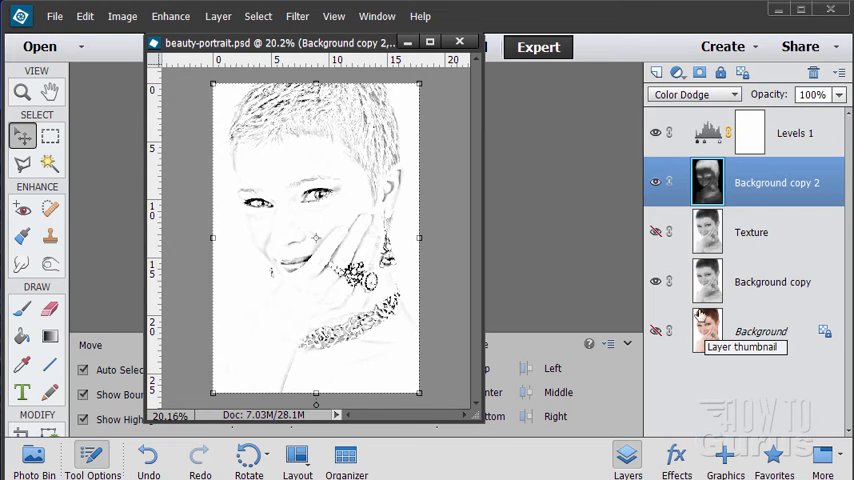
Show the colour Background layer and add a white mask to Background copy
click(772, 281)
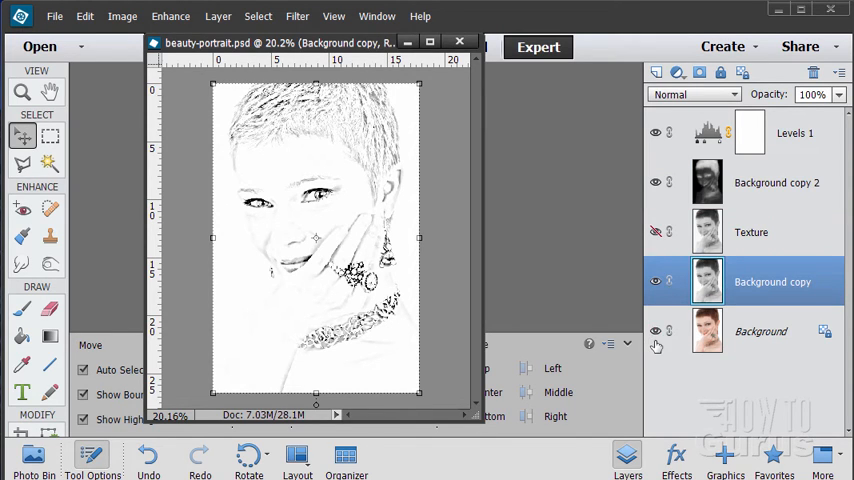
mouse_move(642, 311)
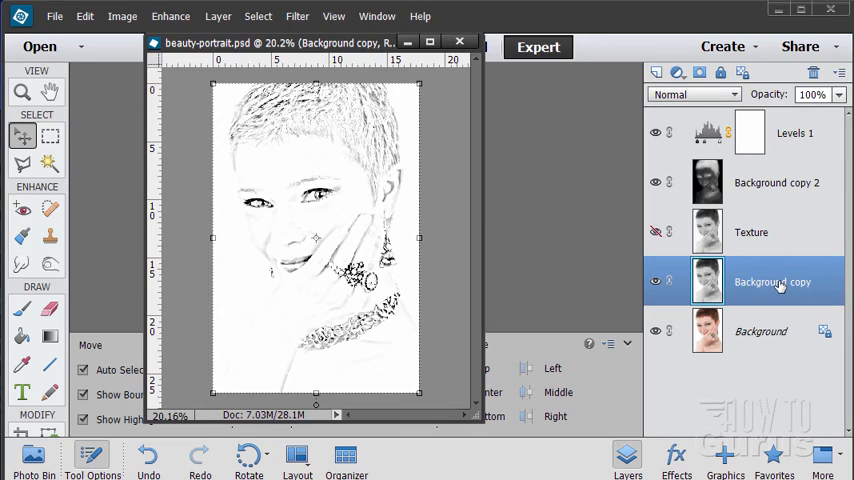
mouse_move(753, 283)
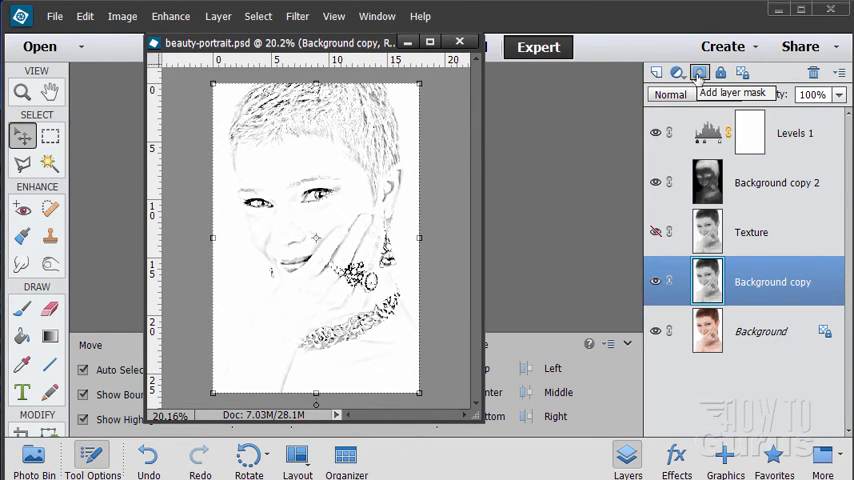
click(700, 72)
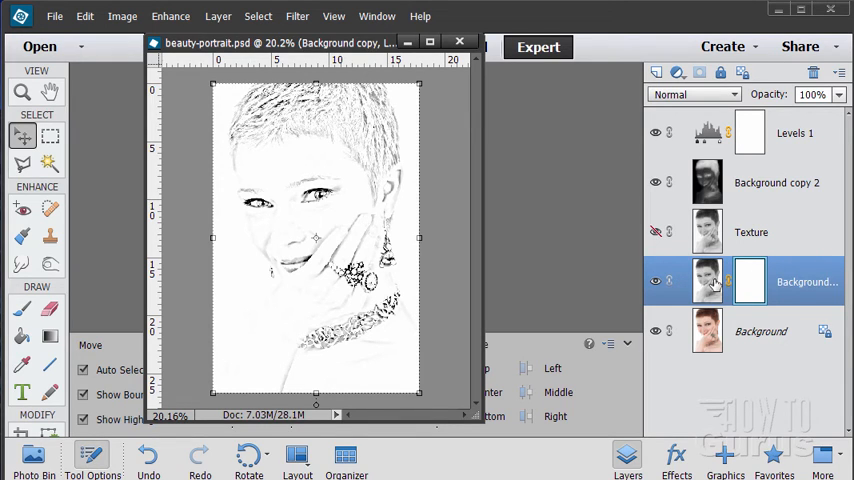
mouse_move(748, 281)
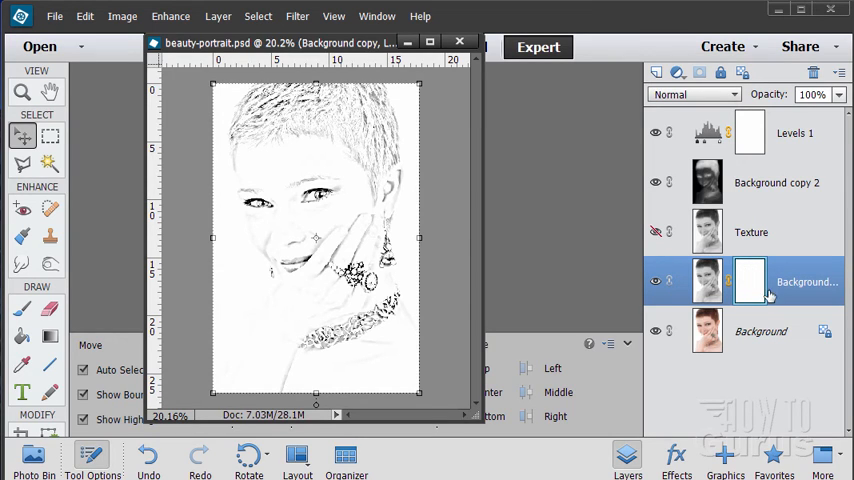
mouse_move(749, 281)
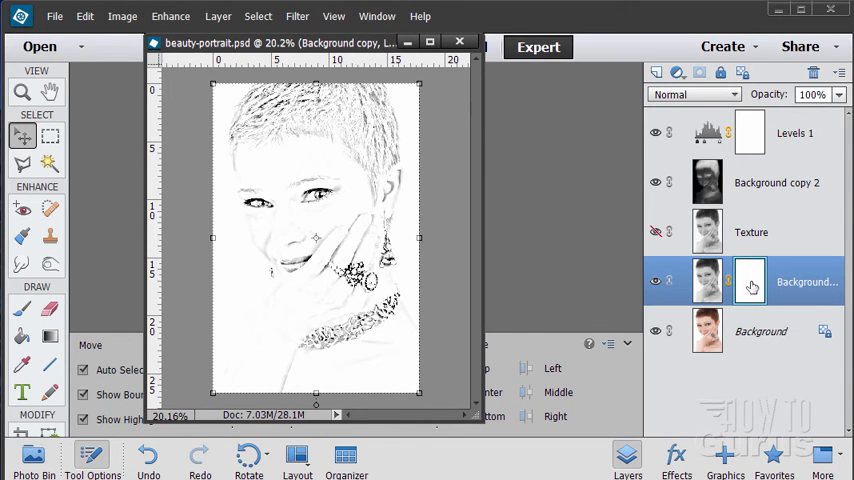
mouse_move(750, 285)
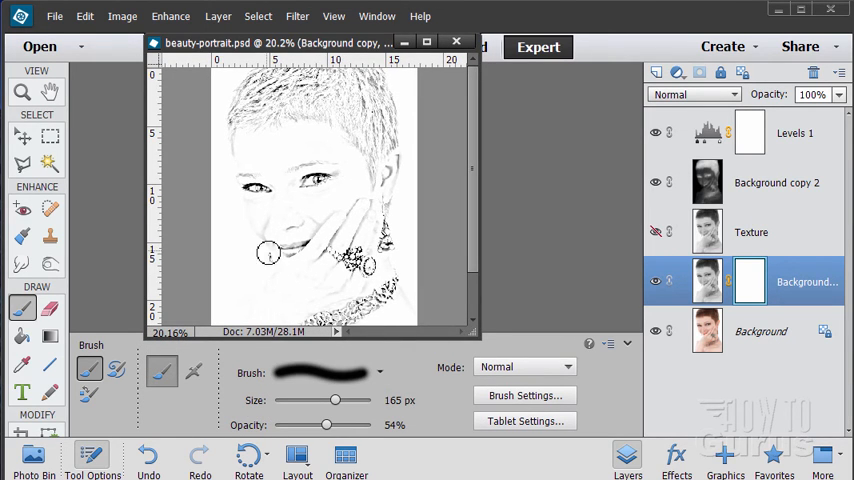
Shrink the brush from 165 px down to about 59 px
drag(335, 400, 320, 400)
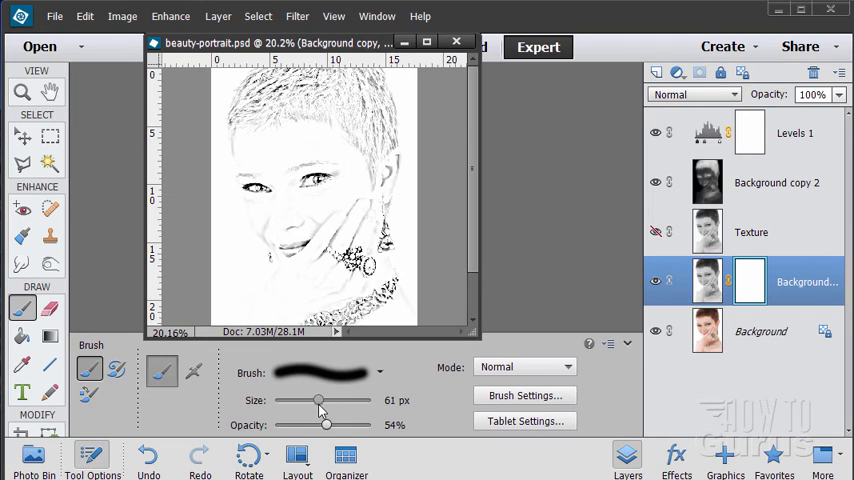
drag(320, 400, 315, 400)
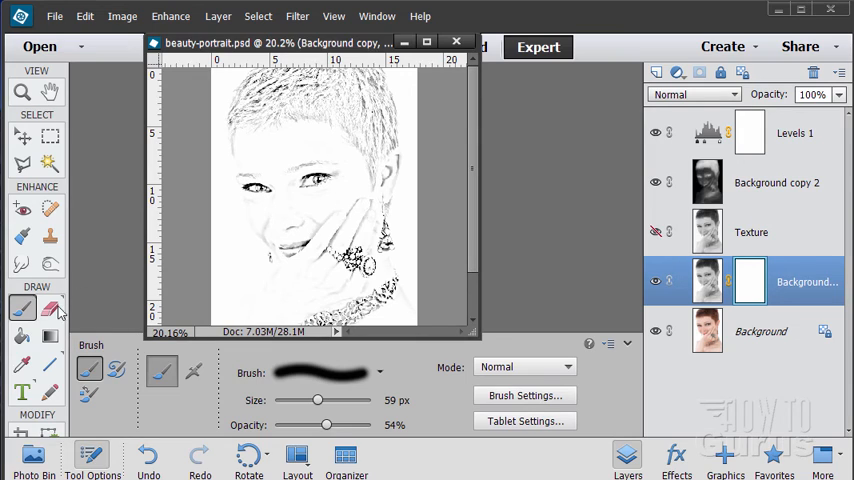
mouse_move(22, 307)
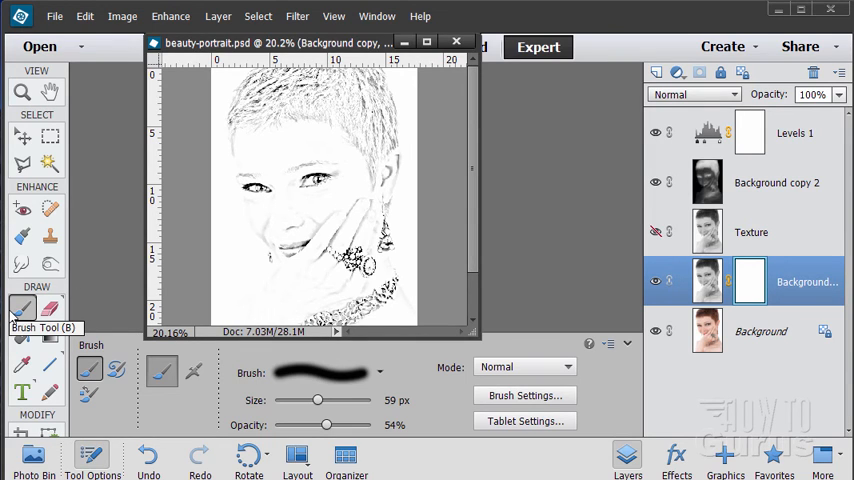
mouse_move(90, 318)
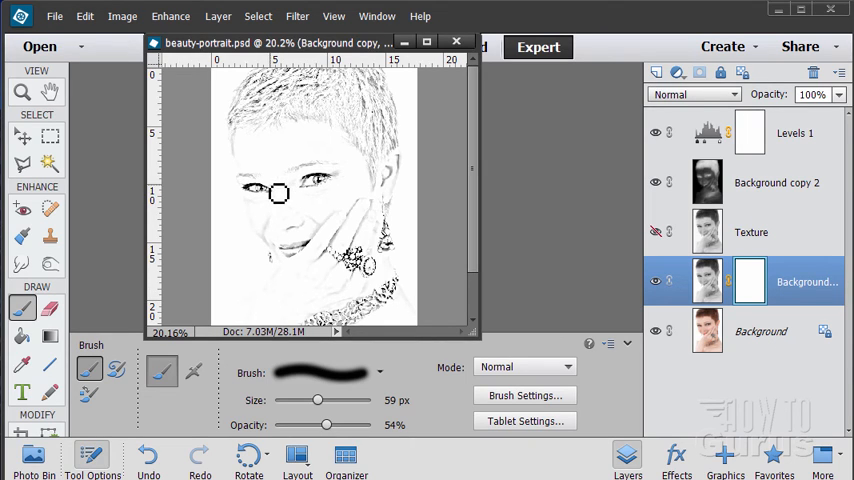
mouse_move(299, 207)
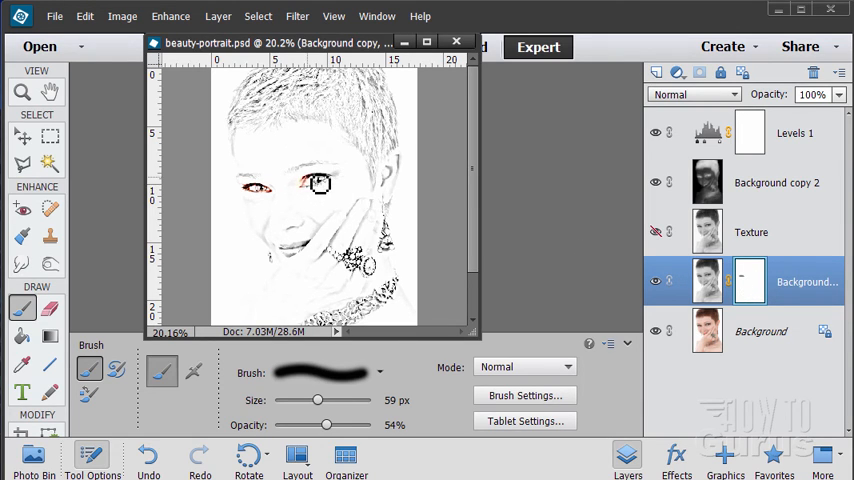
mouse_move(325, 190)
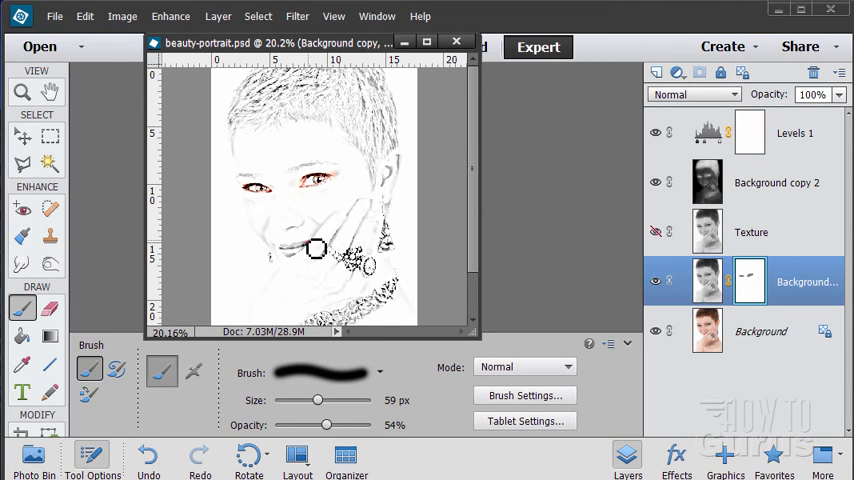
Paint black on Background copy's mask to reveal colour in the lips, then select the mask
drag(315, 247, 290, 258)
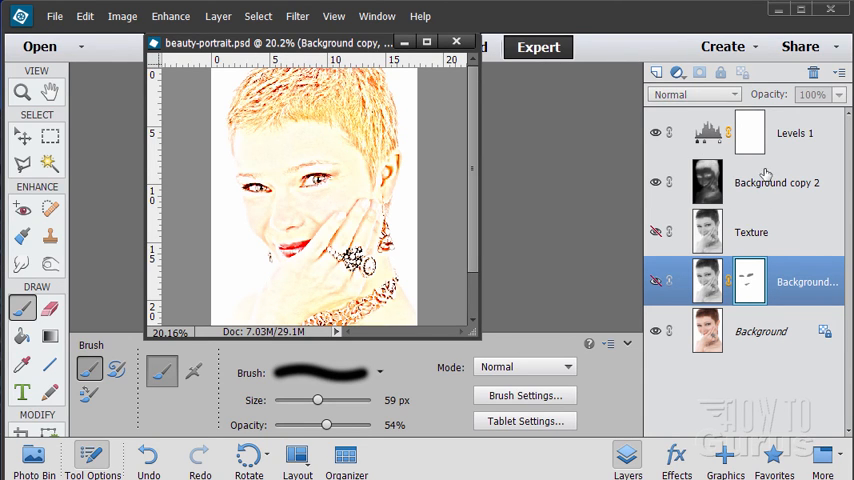
mouse_move(329, 240)
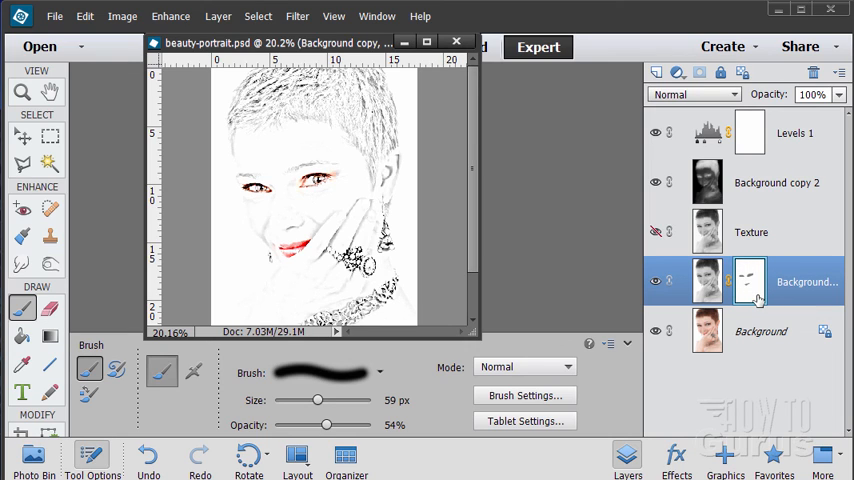
mouse_move(749, 281)
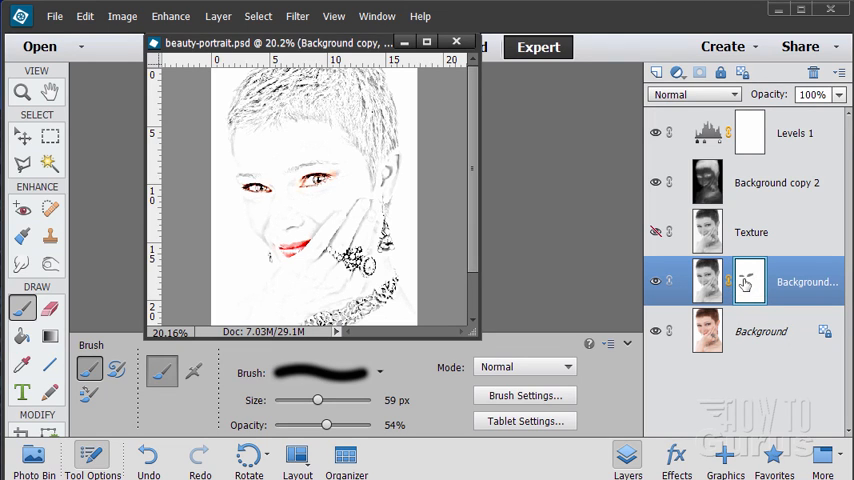
click(749, 280)
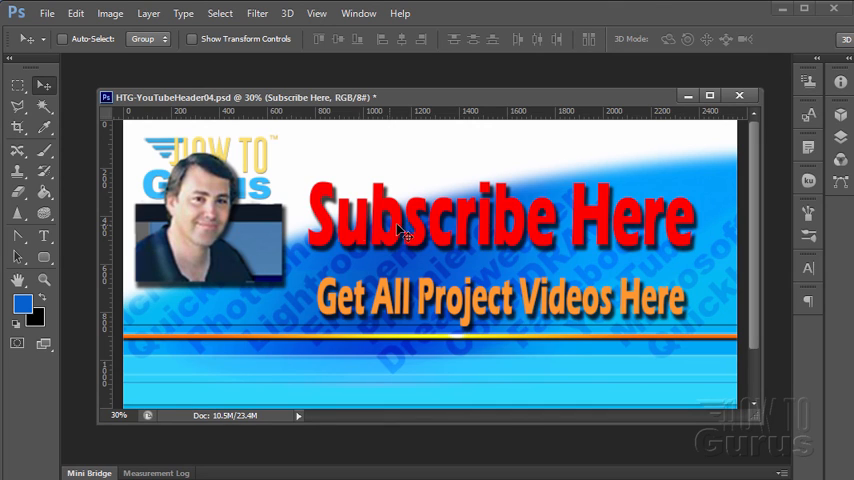
mouse_move(630, 225)
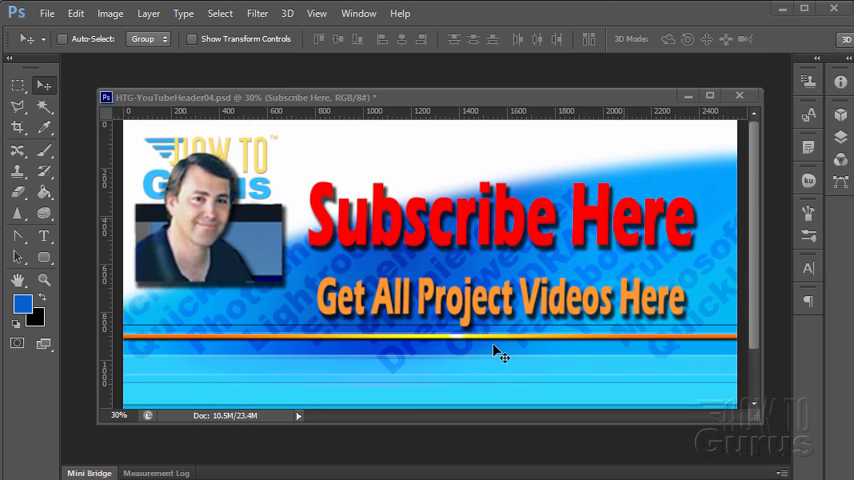
mouse_move(400, 352)
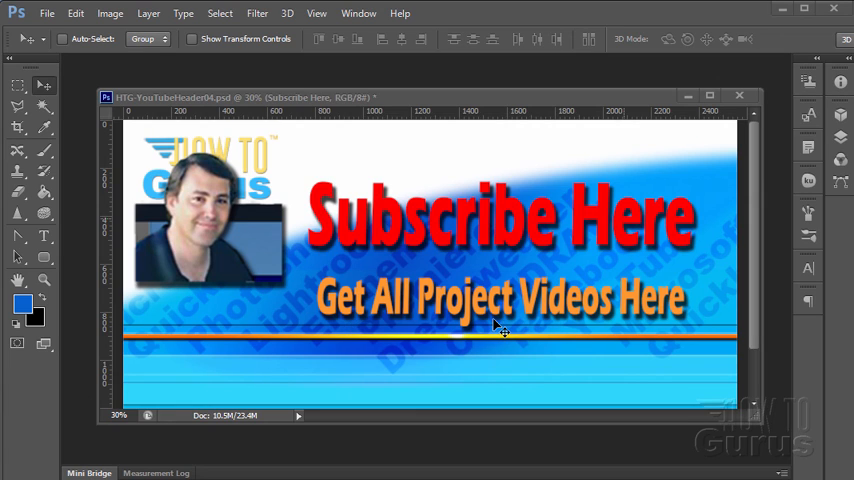
mouse_move(465, 390)
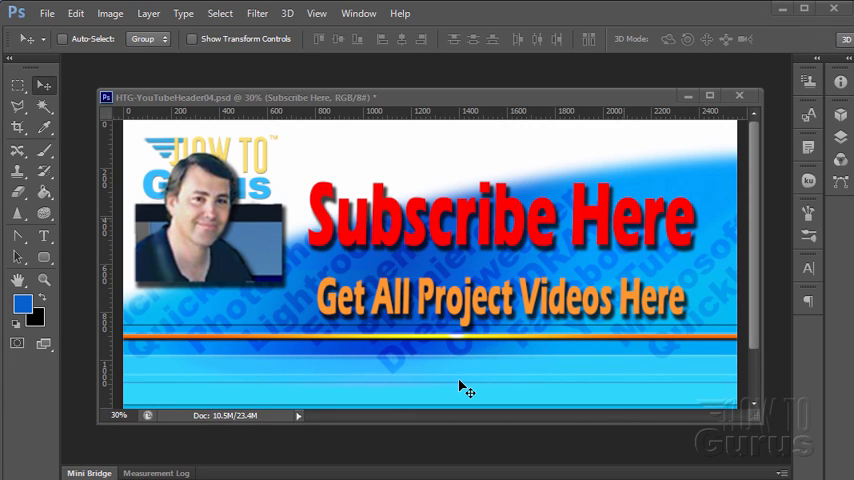